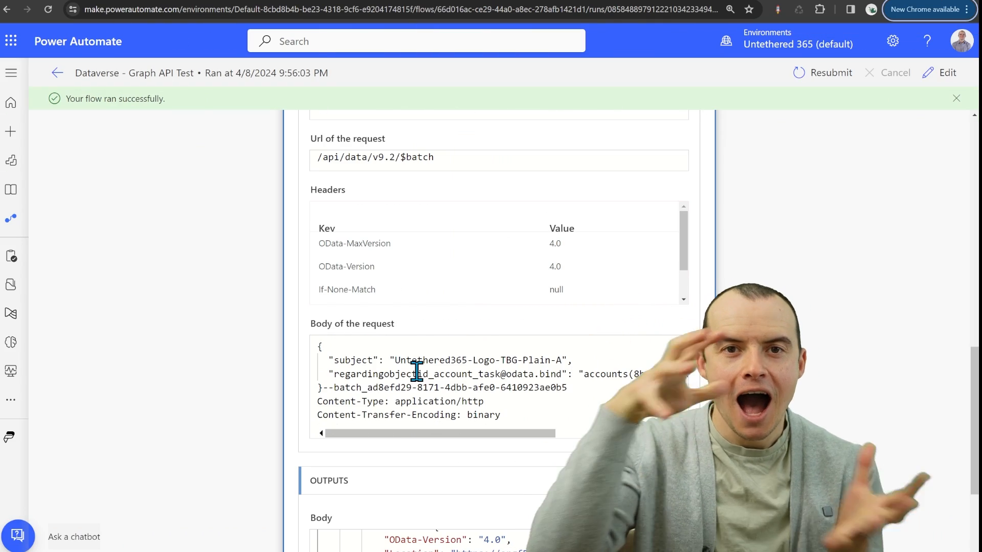
- Open the flow in the designer and peek inside the Apply to each loop's actions
left_click(945, 73)
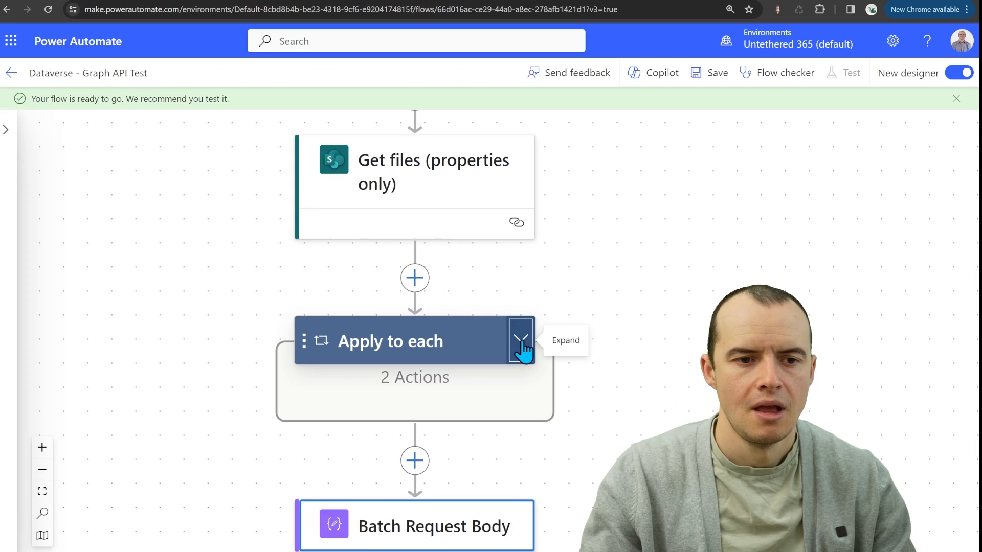
left_click(520, 340)
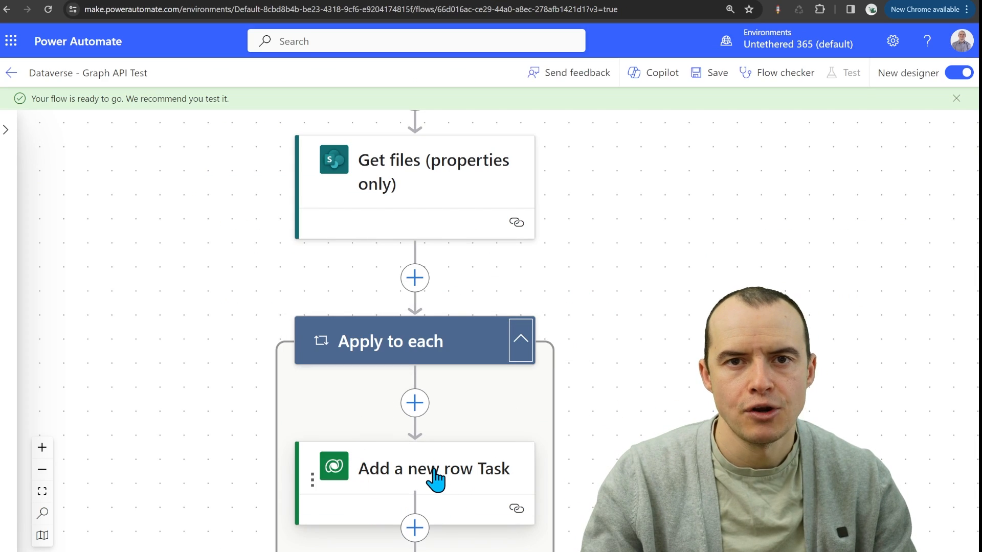
left_click(521, 341)
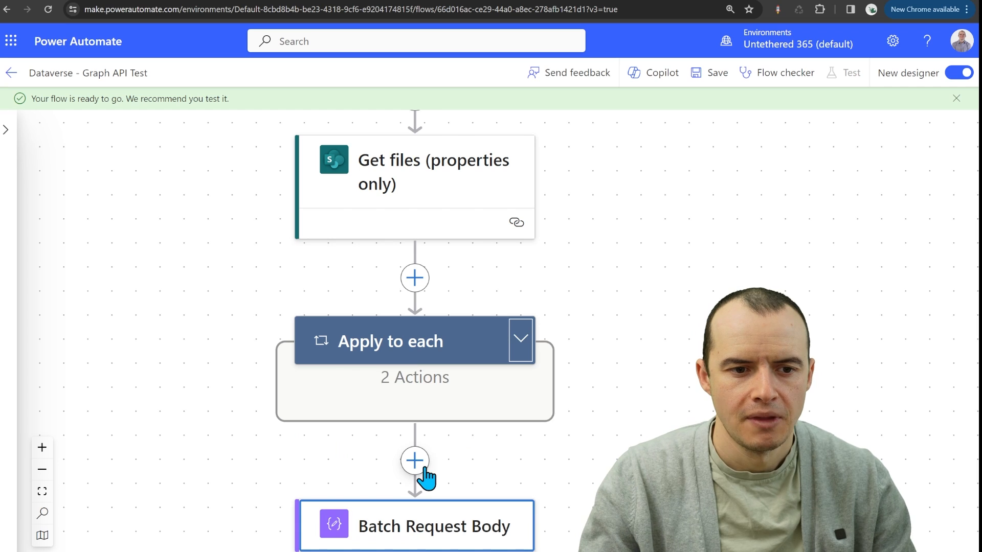
- Add an 'Invoke an HTTP request' (HTTP with Microsoft Entra ID, preauthorized) step after the loop
left_click(415, 461)
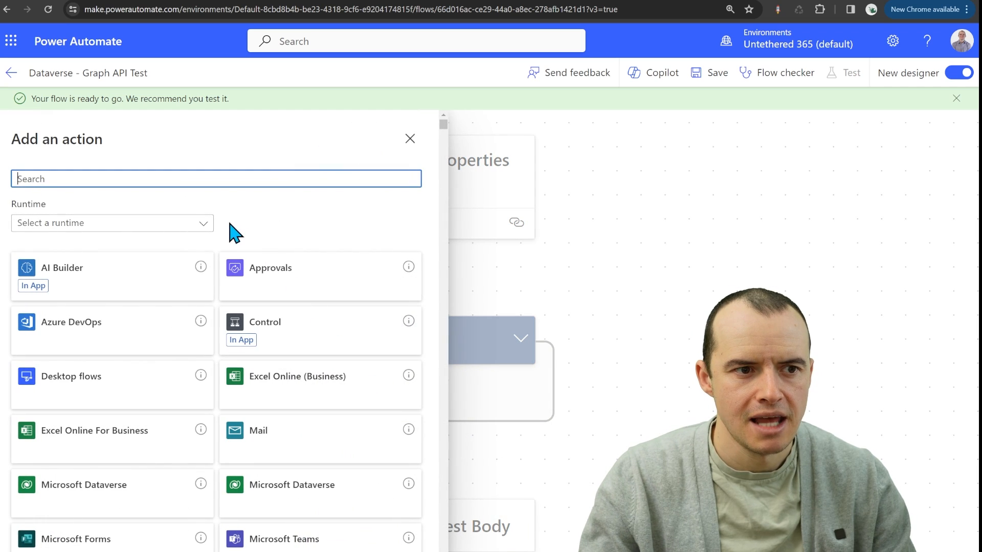
type("invoke an http request")
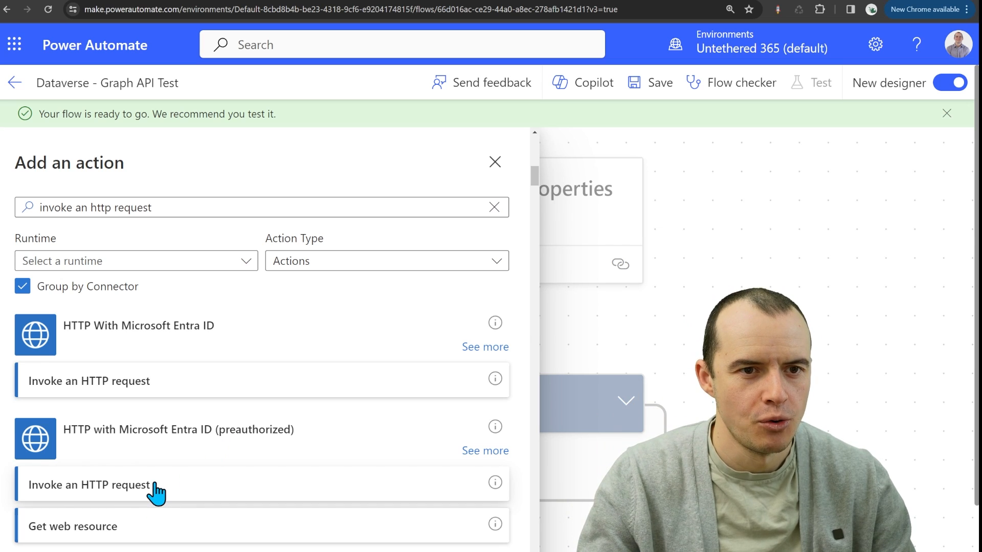
left_click(89, 484)
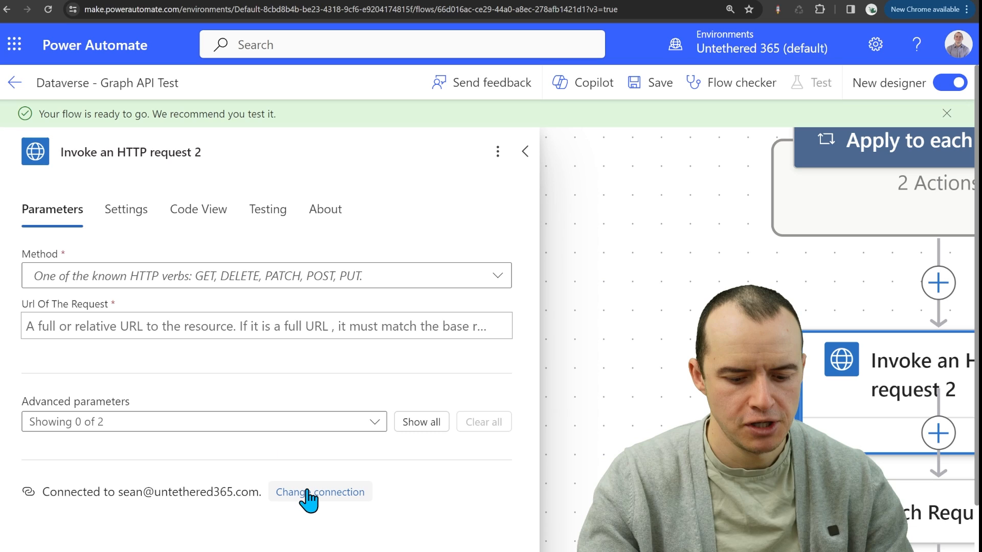
left_click(319, 492)
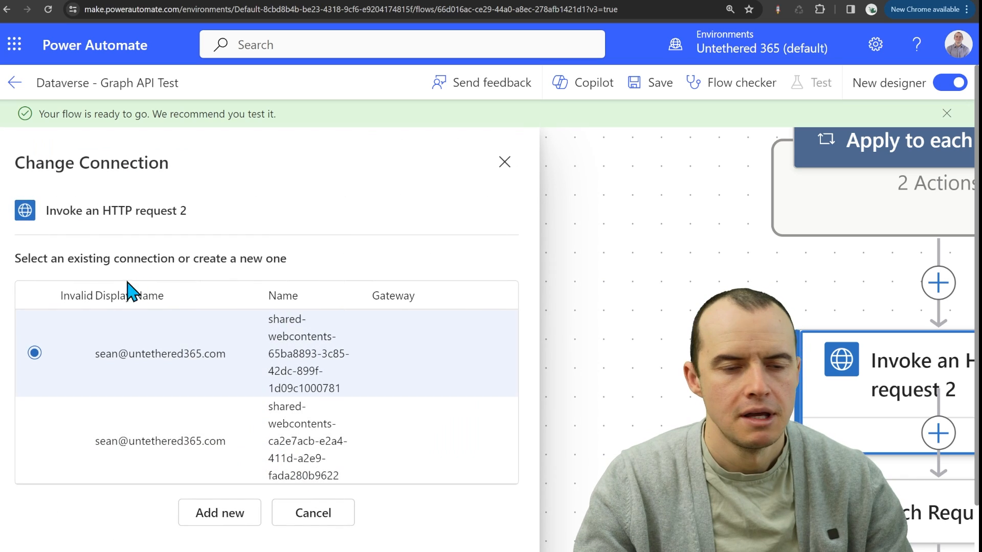
left_click(219, 512)
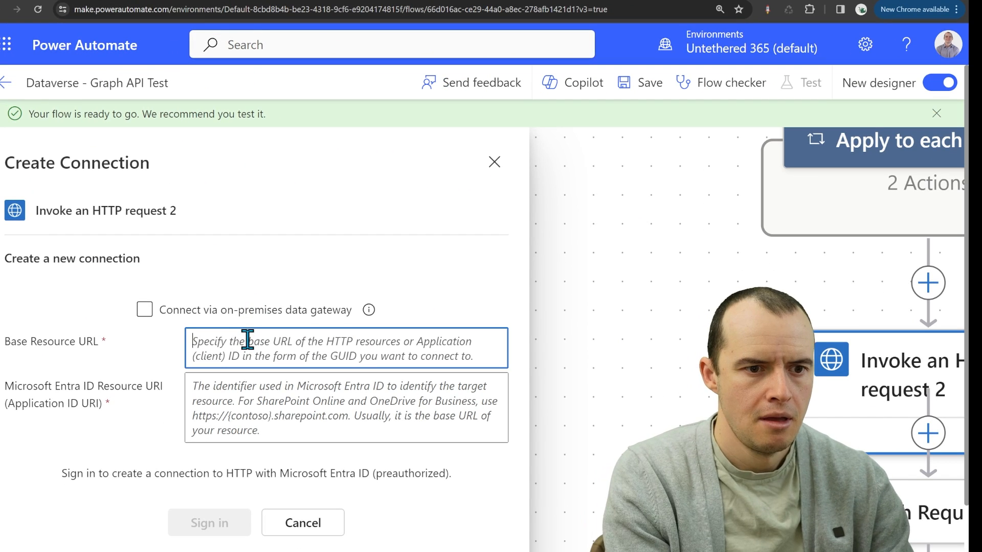
type("https://orgf5bc7bee.crm.dynamics.com")
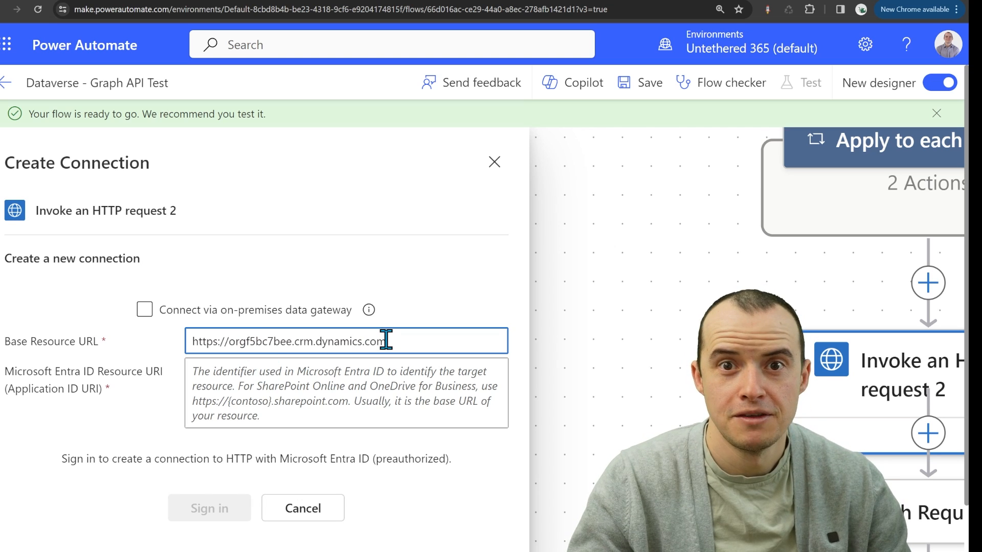
type("https://orgf5bc7bee.crm.dynamics.com/")
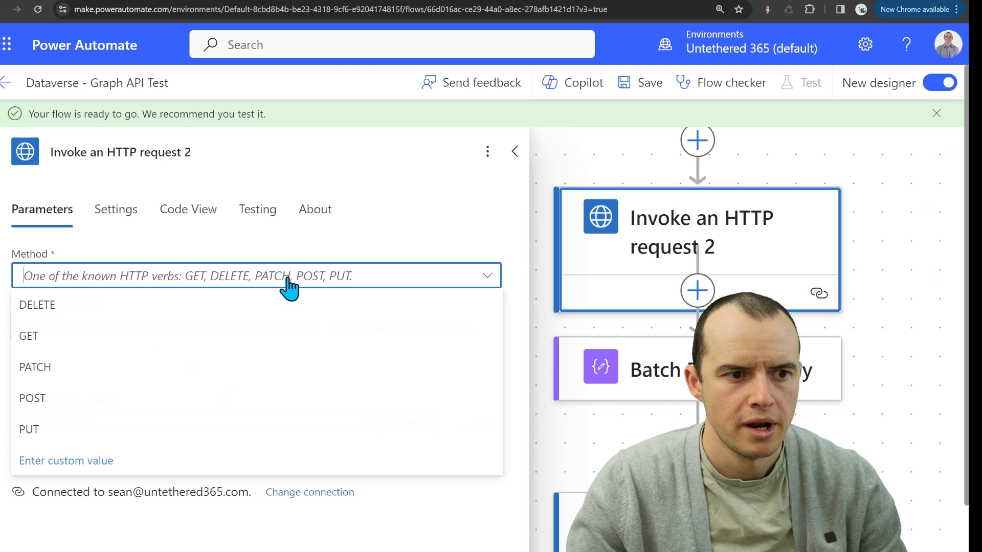
- Make the request a POST to /api/data/v9.2/$batch
left_click(32, 398)
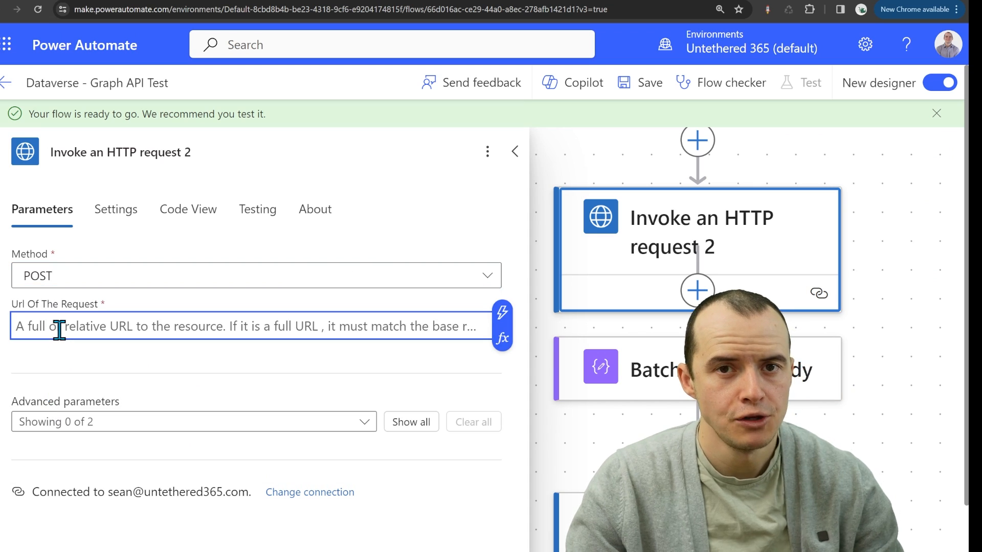
type("/api/data/v9.2/$batch")
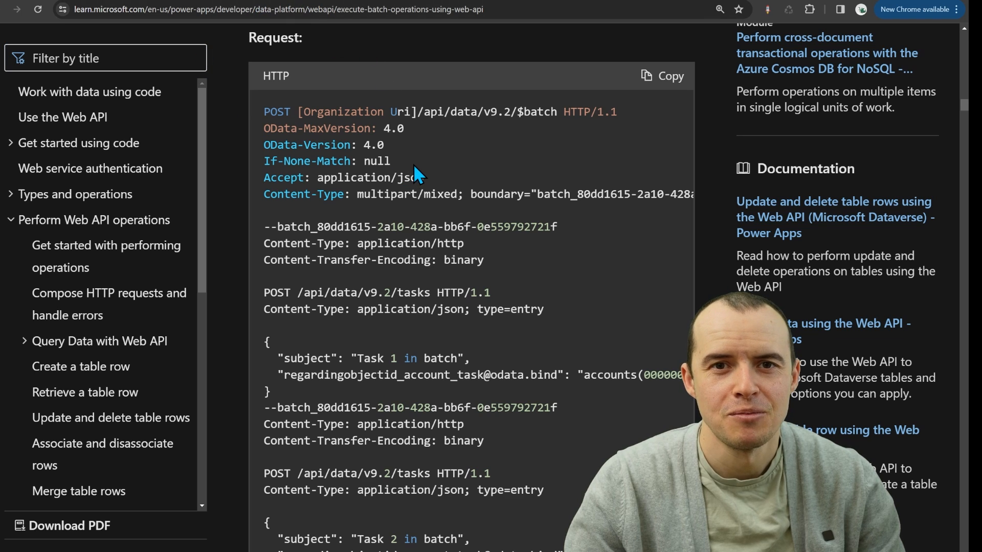
- Select the example batch request's header lines on the Microsoft Learn page
left_click_drag(417, 111, 557, 112)
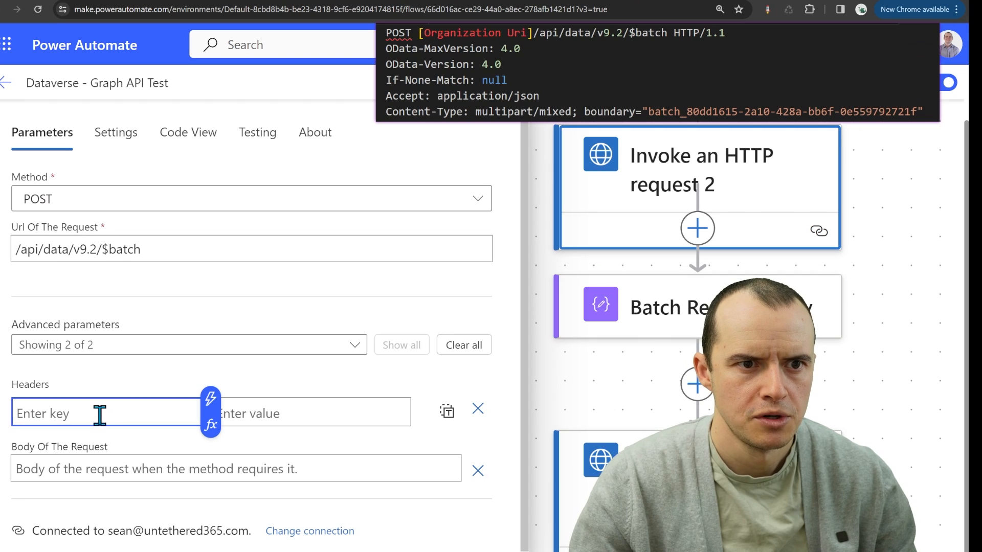
- Fill the OData, If-None-Match, Accept headers and Content-Type multipart/mixed; boundary=\"batch_1232\"
type("Od")
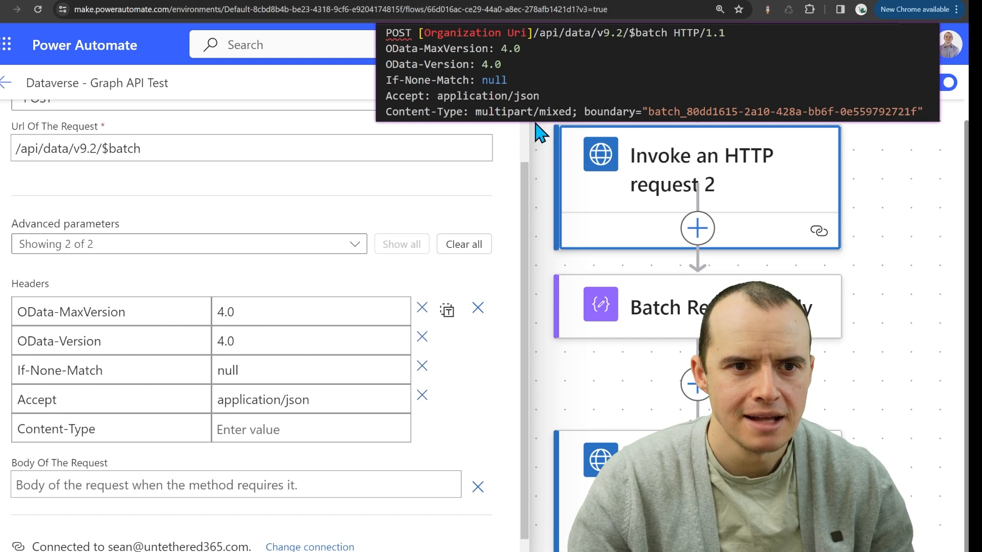
type("multipart/mixed; boundary=\"")
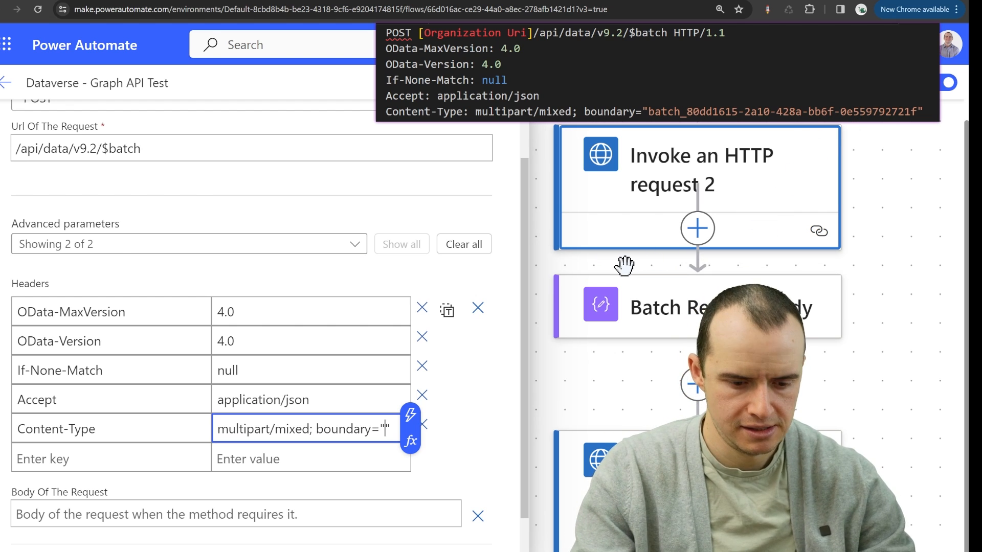
type("batch_1232")
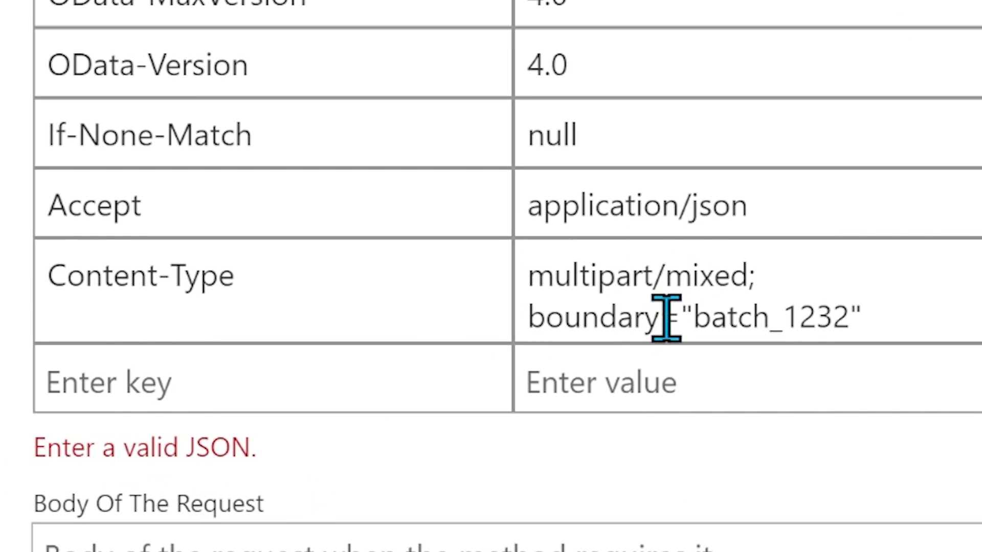
left_click(693, 295)
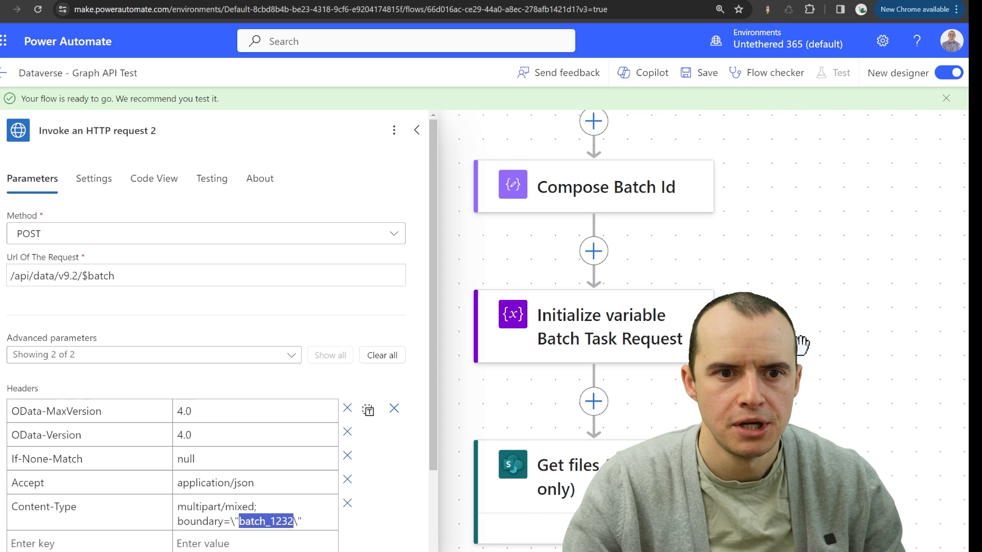
- Set the Compose Batch Id step's input to the guid() expression
left_click(606, 186)
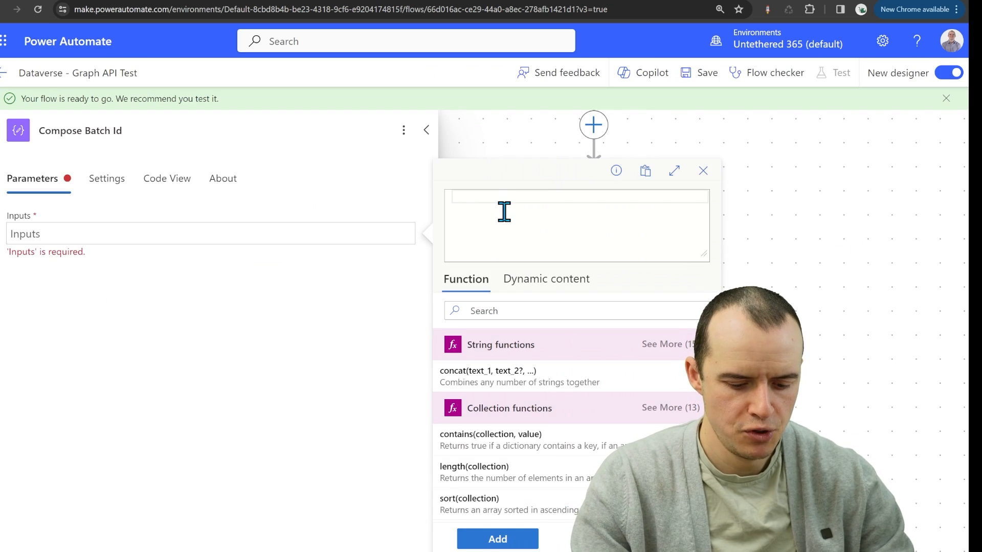
type("guid")
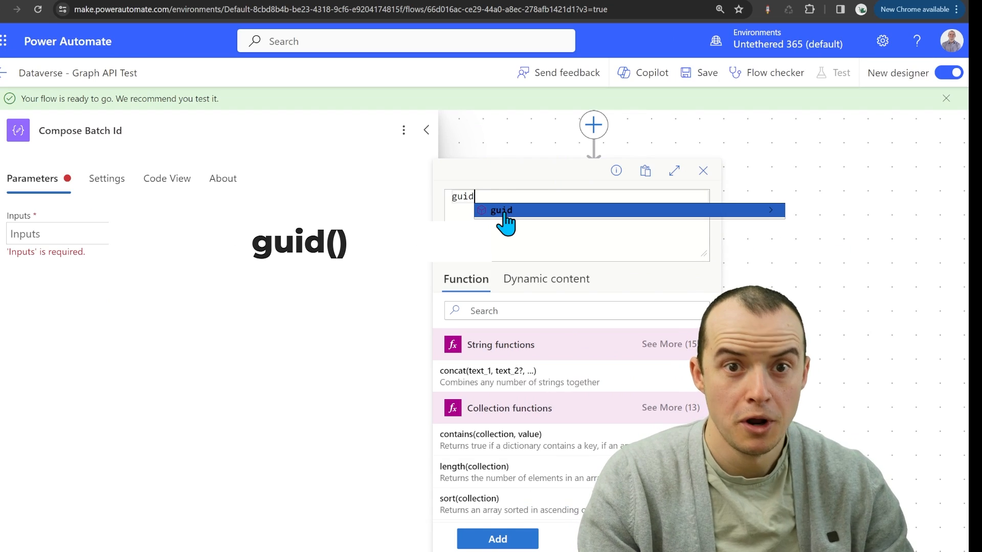
left_click(501, 209)
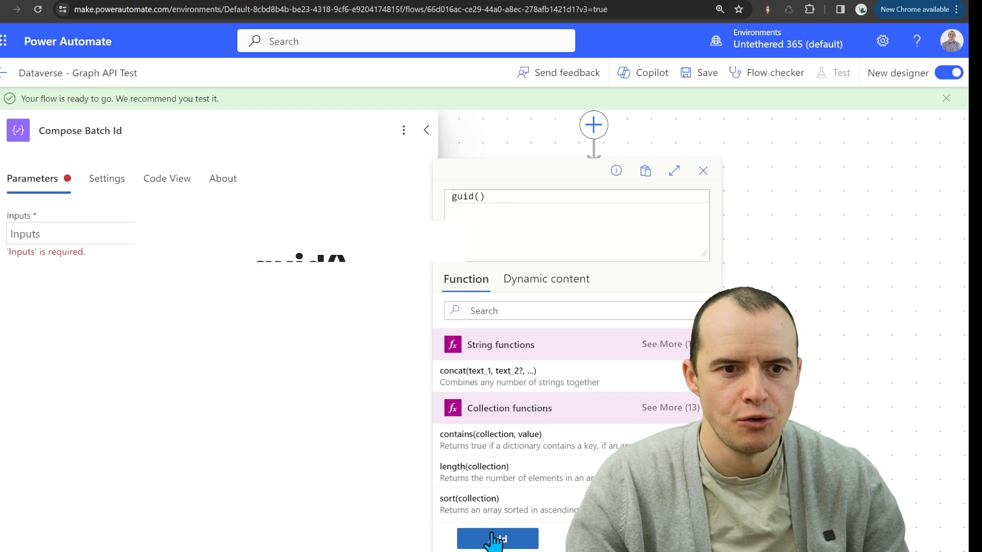
left_click(497, 539)
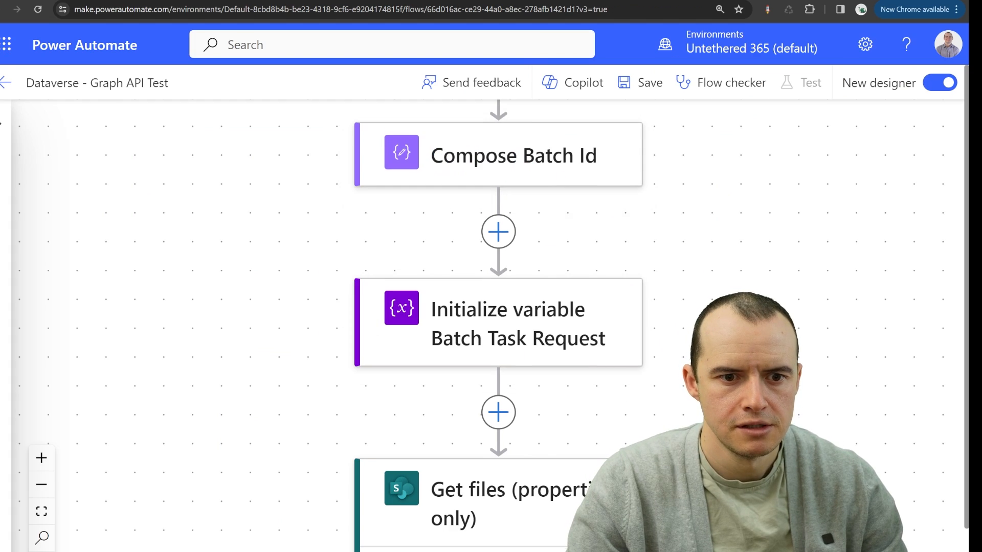
- Strip 1232 from the boundary value and start inserting dynamic content in its place
scroll("down", 3)
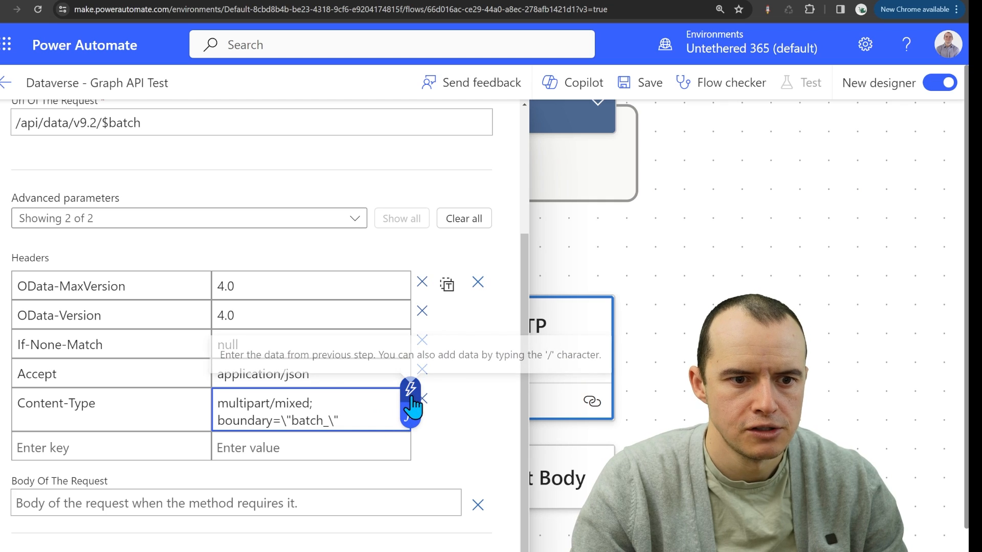
left_click(412, 389)
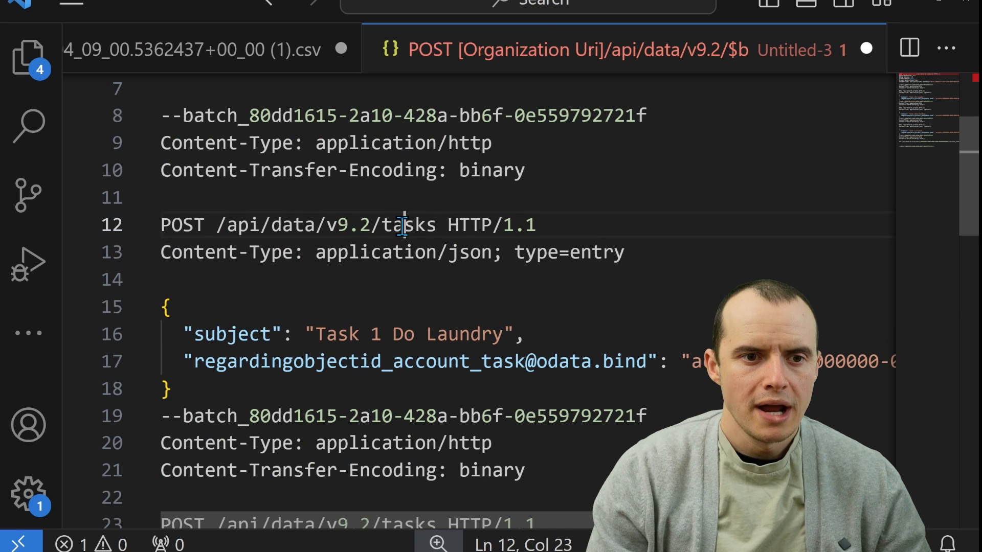
- Replace 'tasks' in the first batch POST path with the custom table name cff_customtab
double_click(409, 225)
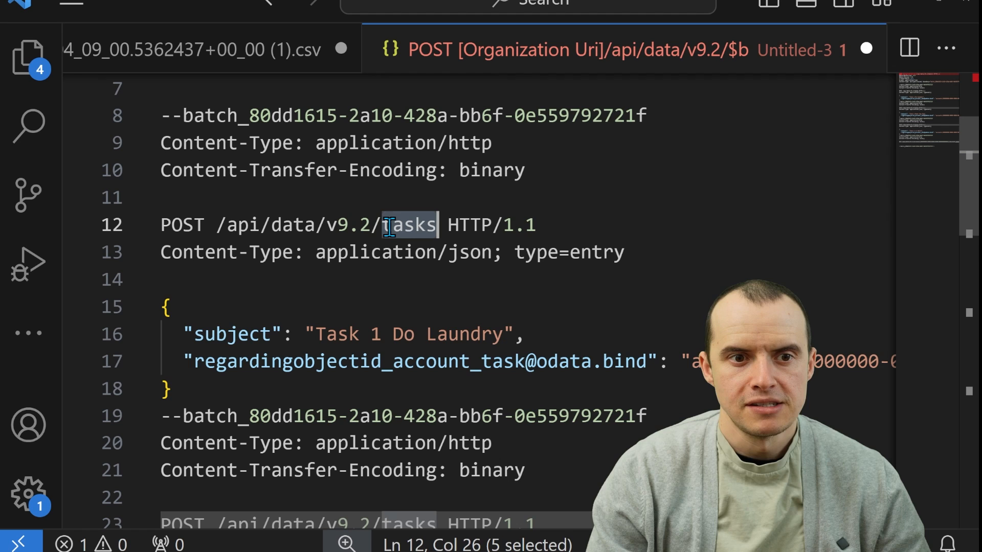
type("cf")
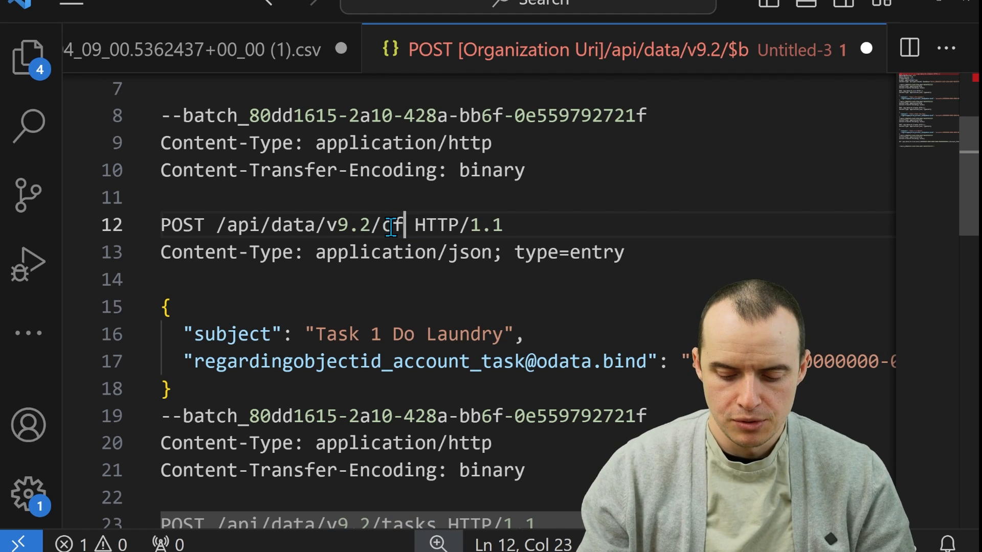
type("f_customtab")
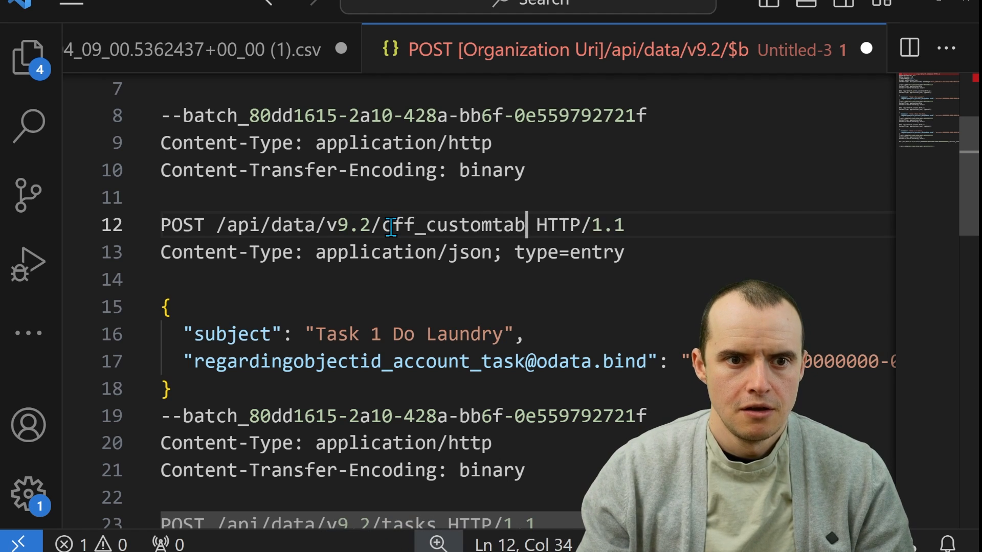
double_click(230, 334)
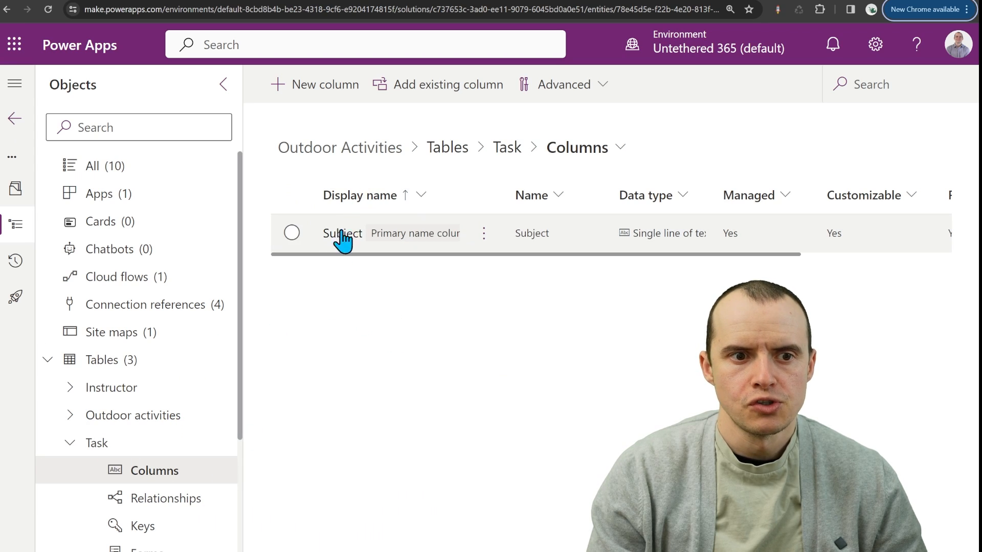
- Show the Subject column's properties with Advanced options revealing its logical name
left_click(342, 233)
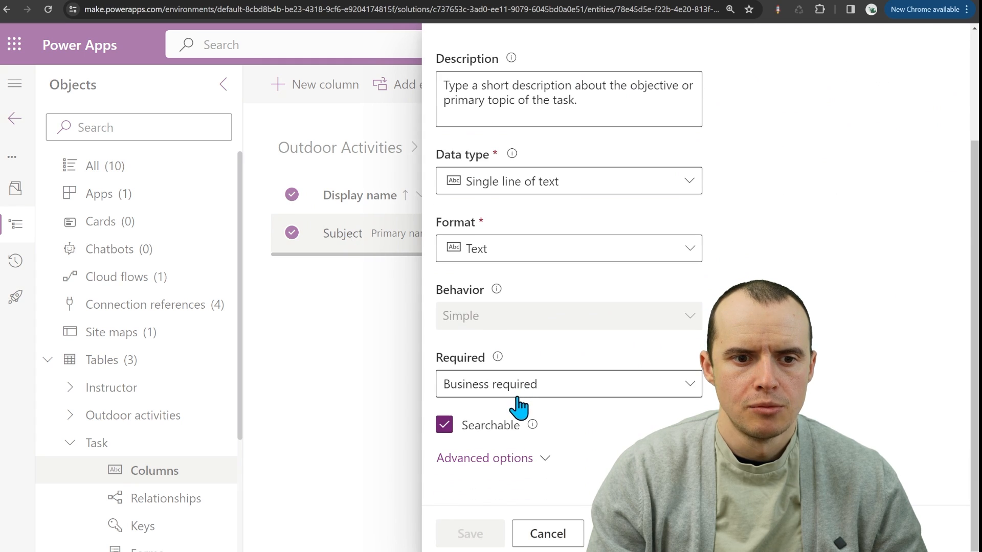
left_click(484, 459)
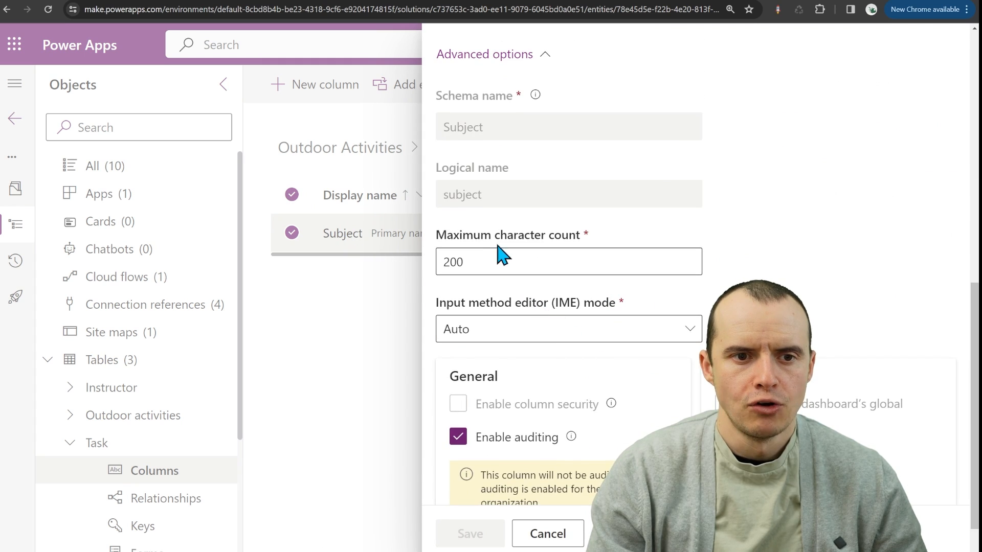
double_click(461, 194)
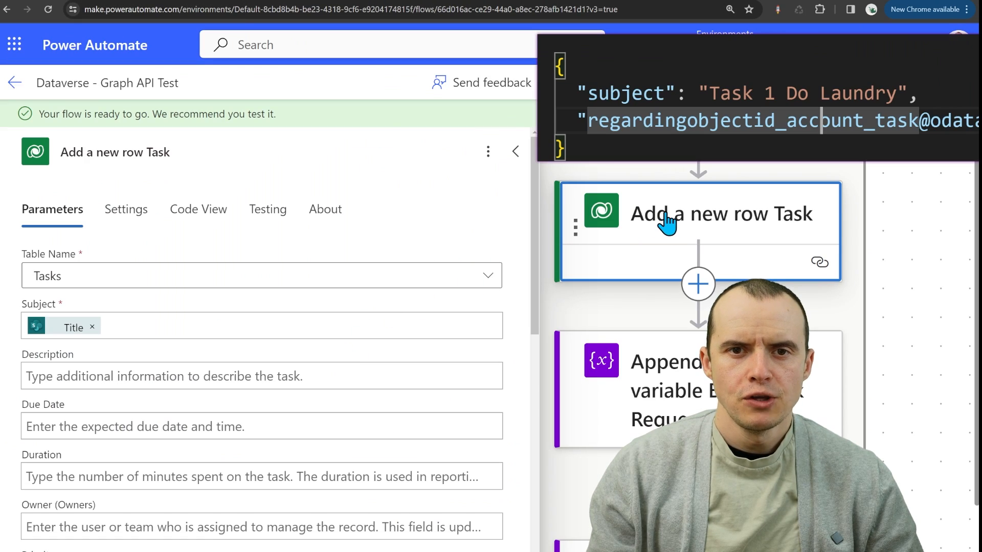
- Show the Task action's code view and highlight the regardingobjectid_account_task binding to accounts(1232)
scroll("down", 3)
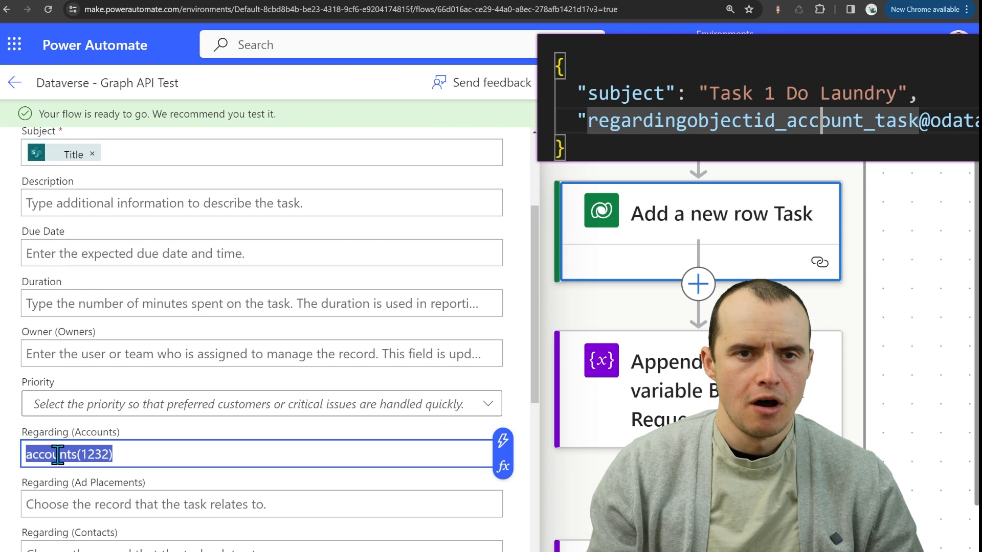
left_click(198, 209)
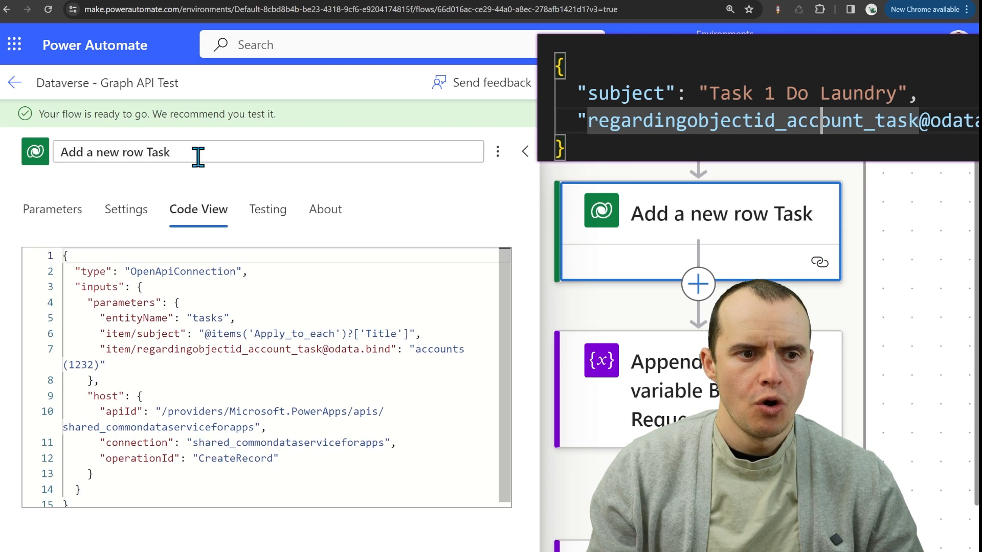
double_click(157, 334)
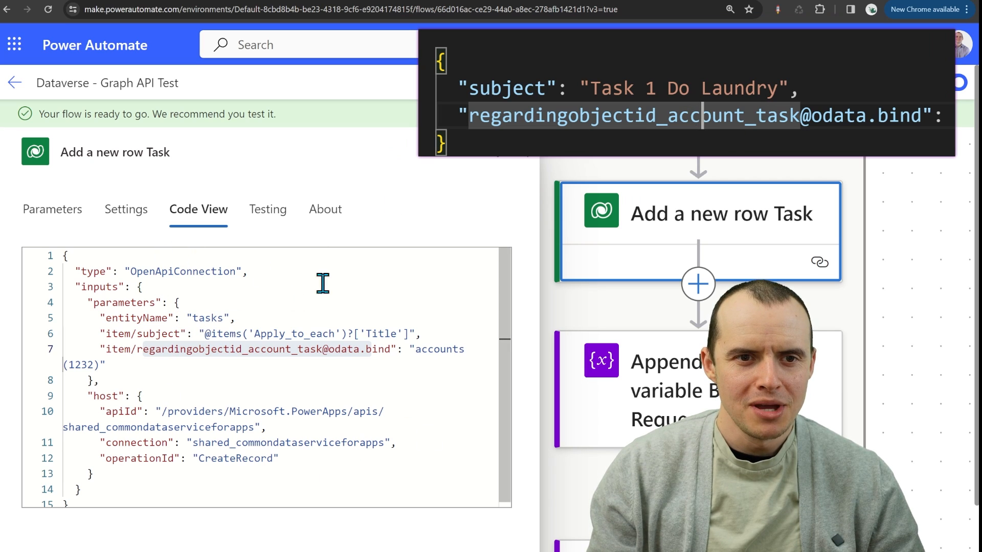
mouse_move(537, 129)
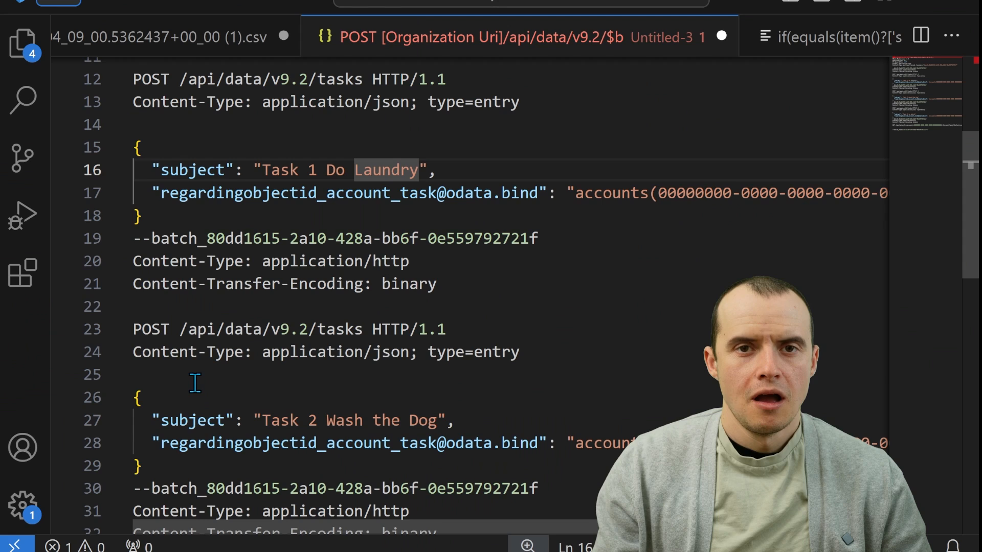
- Select lines 15–24, one task's request block in the VS Code batch body, and review it
left_click_drag(133, 148, 528, 352)
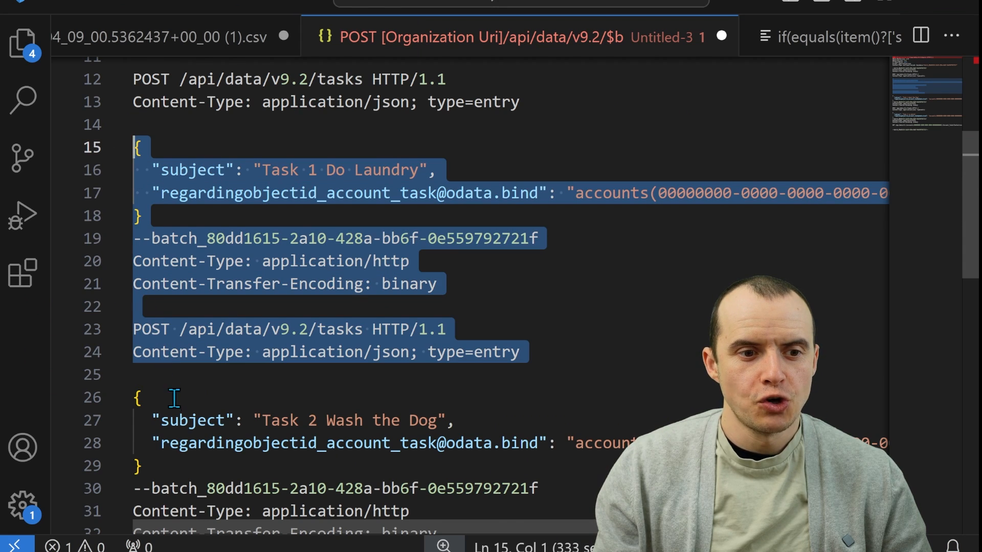
scroll("down", 3)
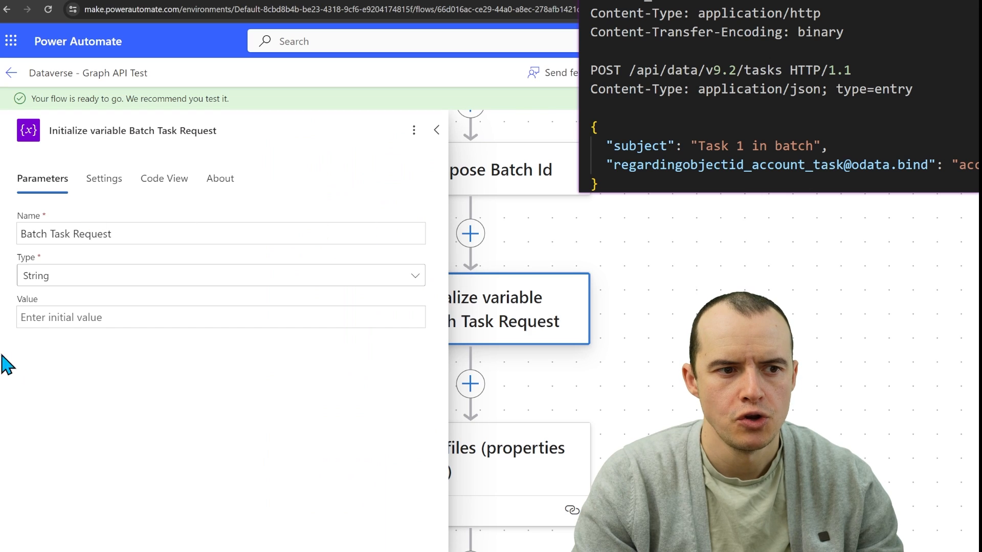
- Start the append value with --batch_ followed by the Compose Outputs batch ID token
left_click(437, 130)
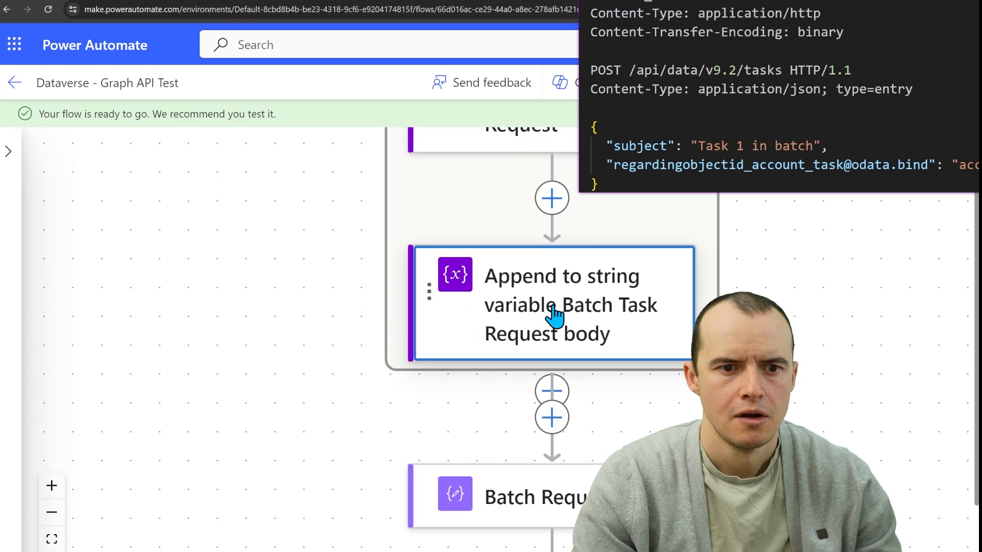
left_click(551, 304)
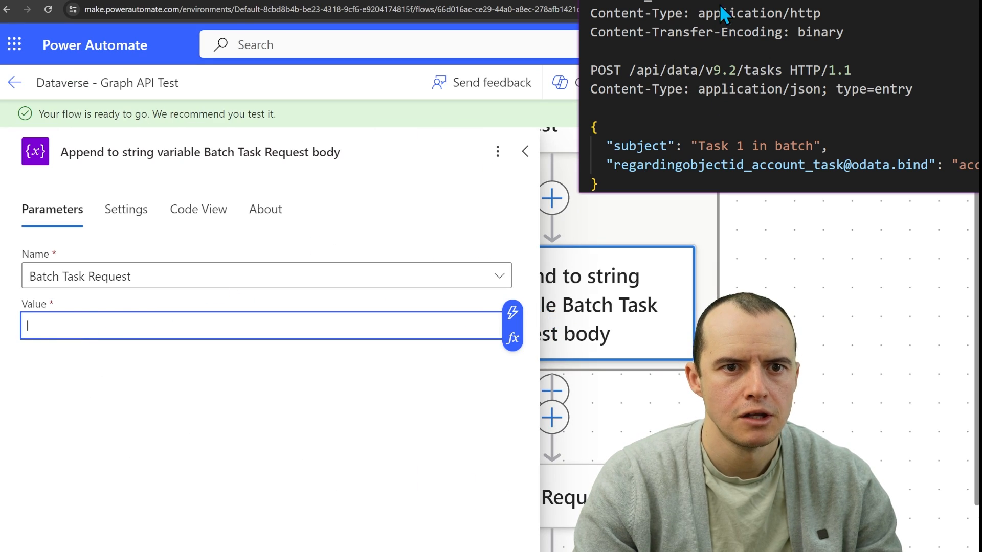
mouse_move(86, 312)
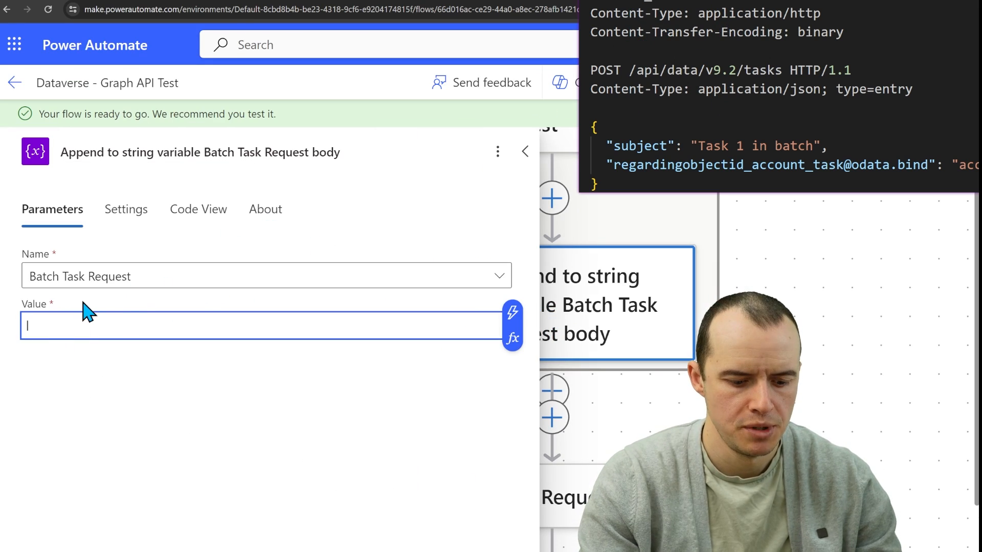
type("--batch_")
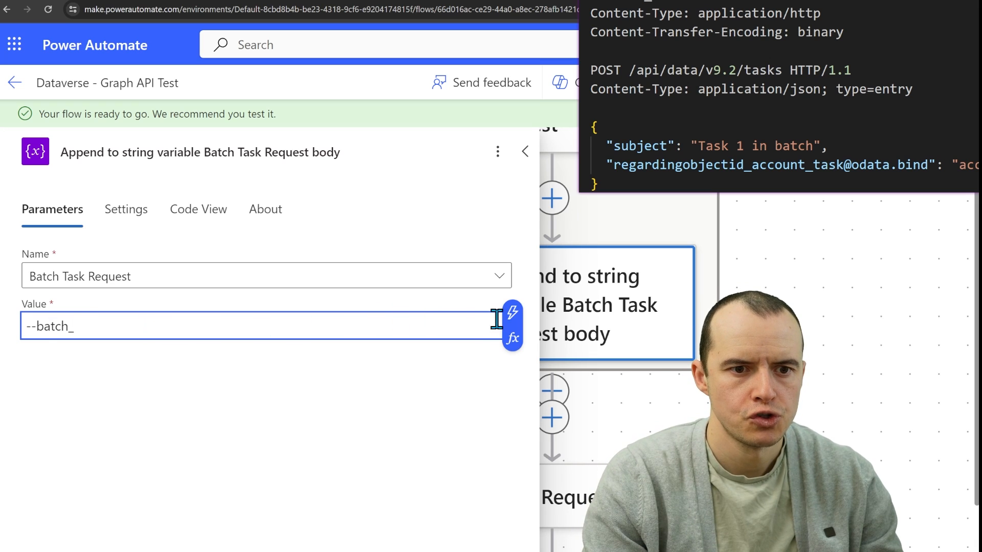
left_click(513, 327)
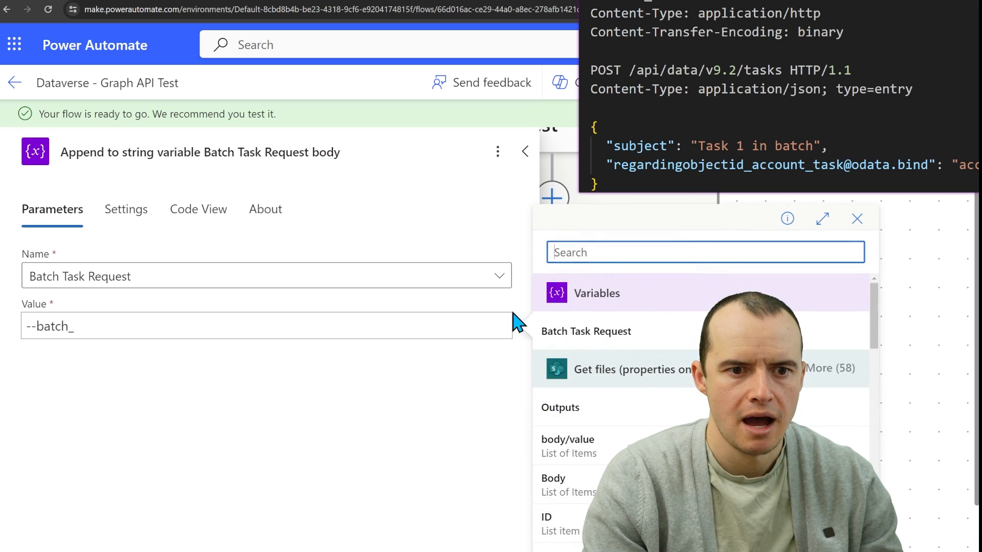
left_click(560, 407)
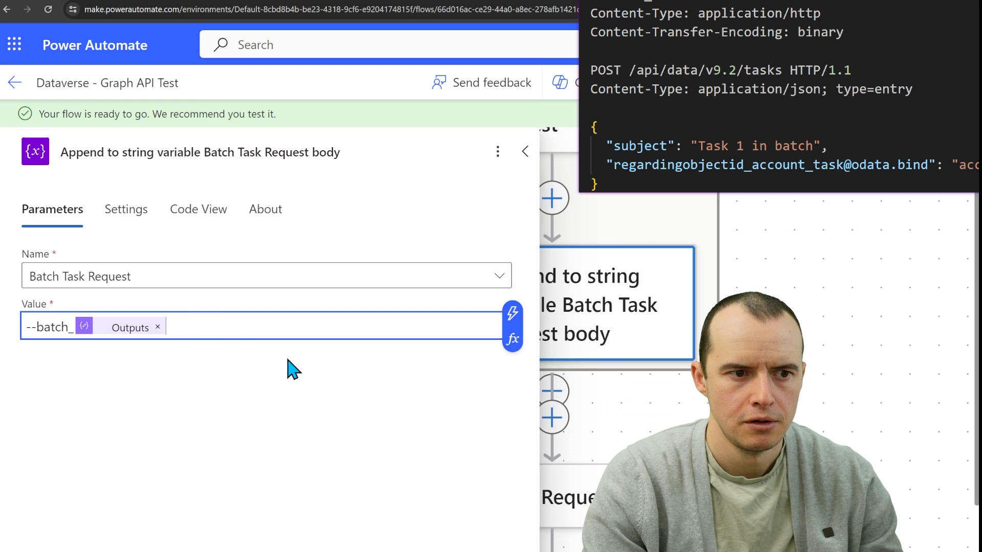
- Add the Content-Type: application/http header, the POST to tasks and an empty subject" field
type("C")
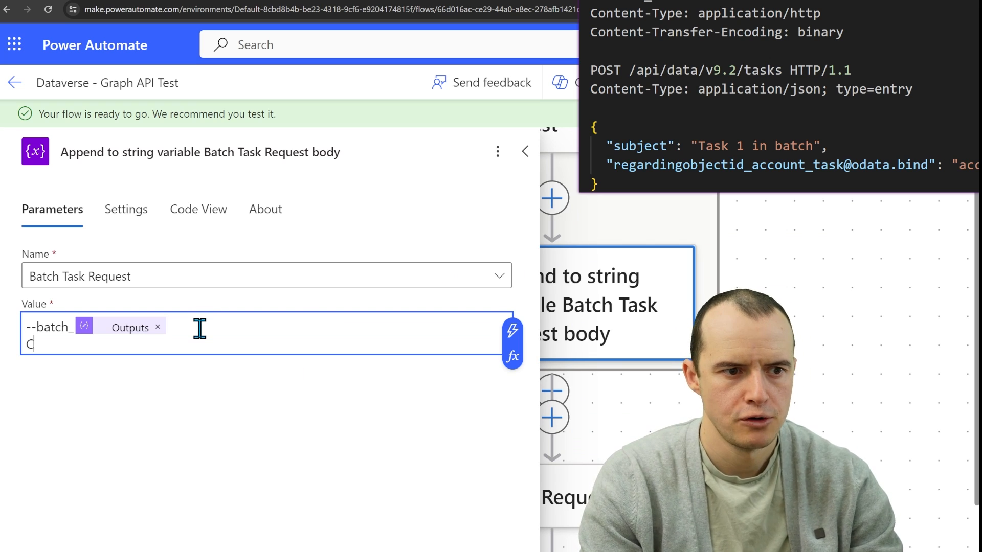
type("Content-Type: application/http")
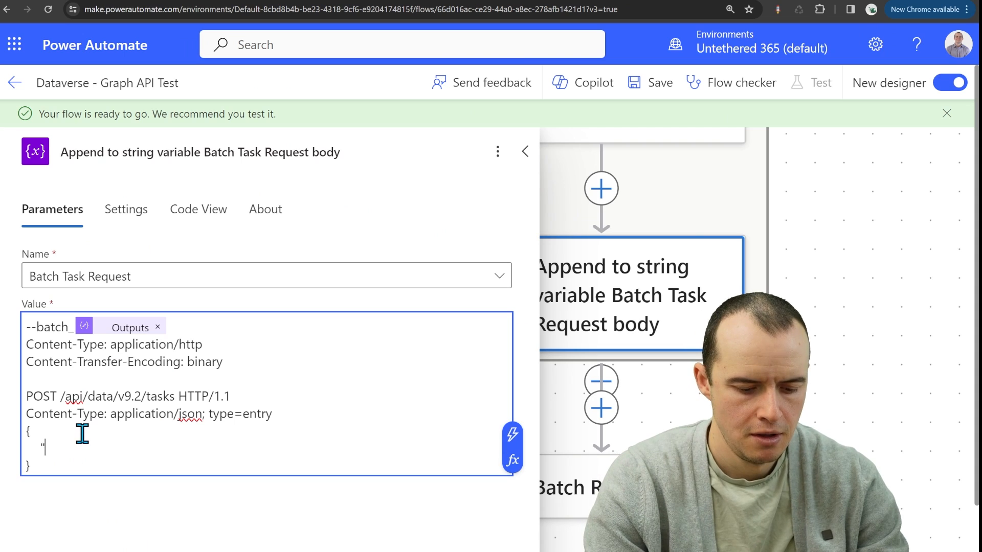
type("subject\": \"\"")
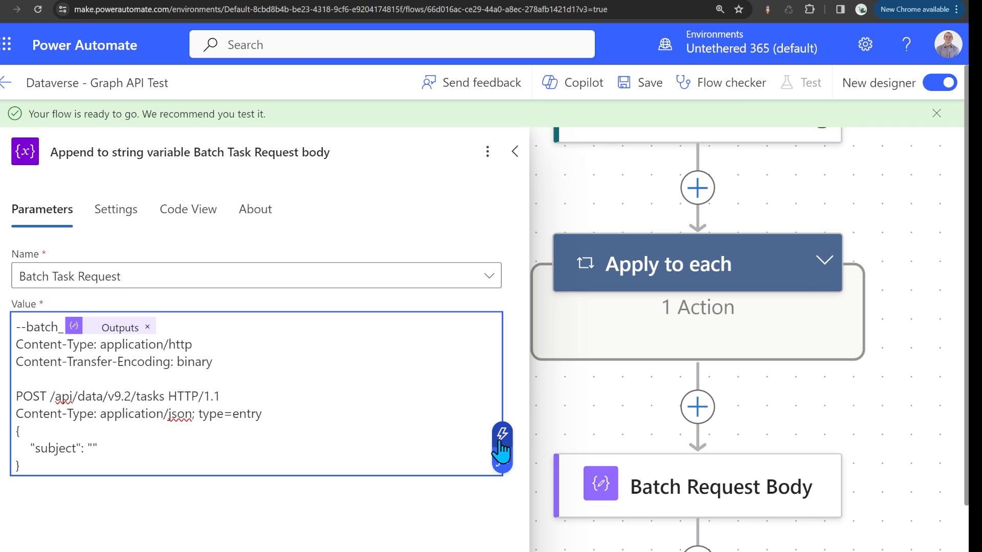
left_click(502, 433)
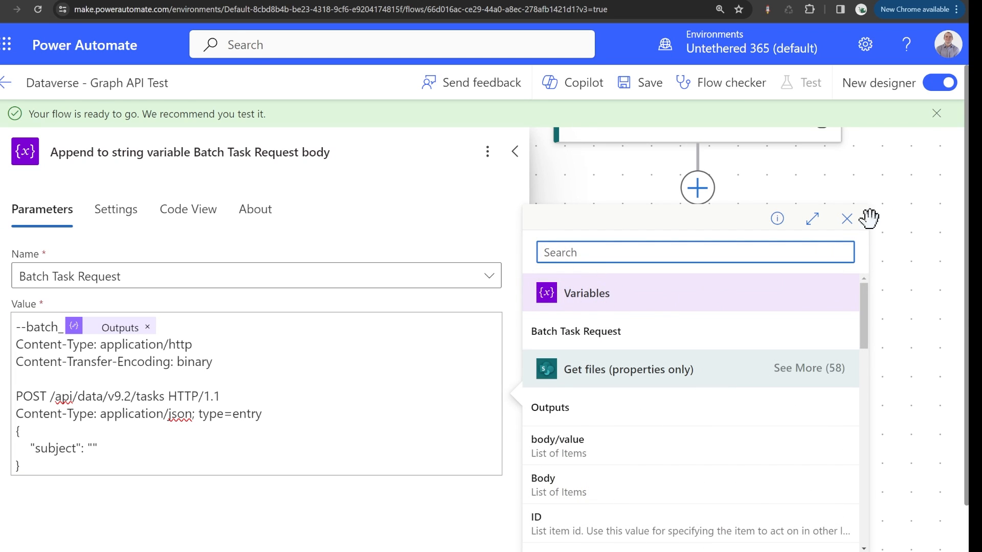
type("item")
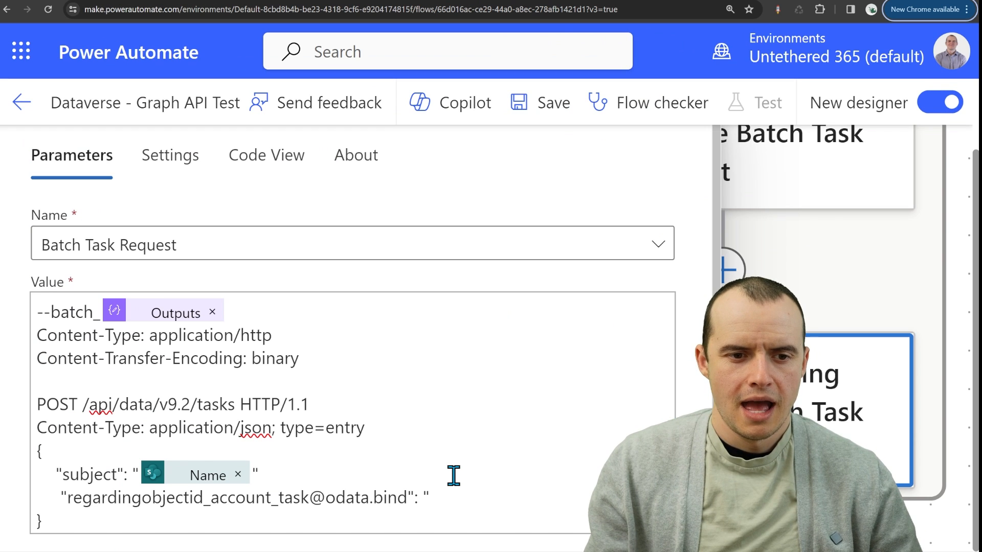
type("accou")
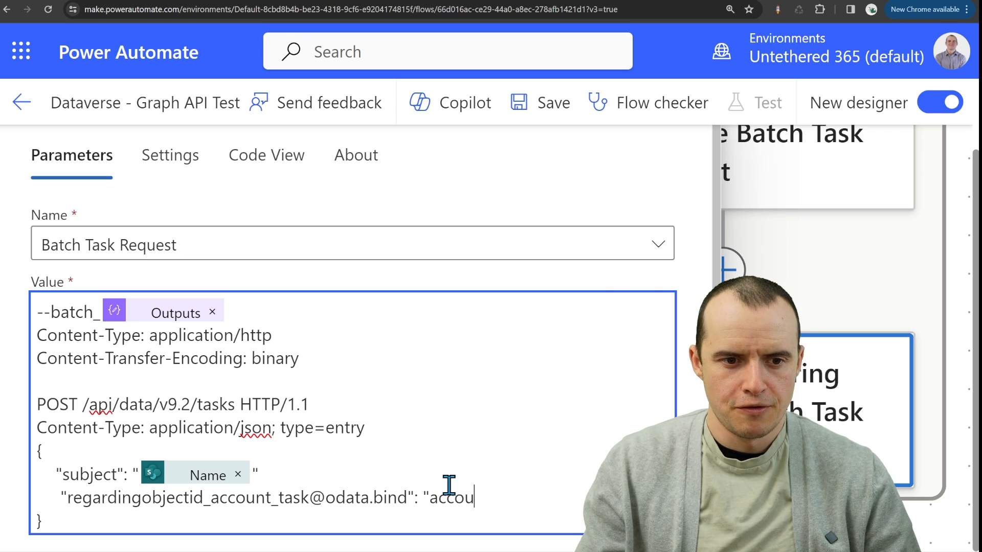
type("nts(")
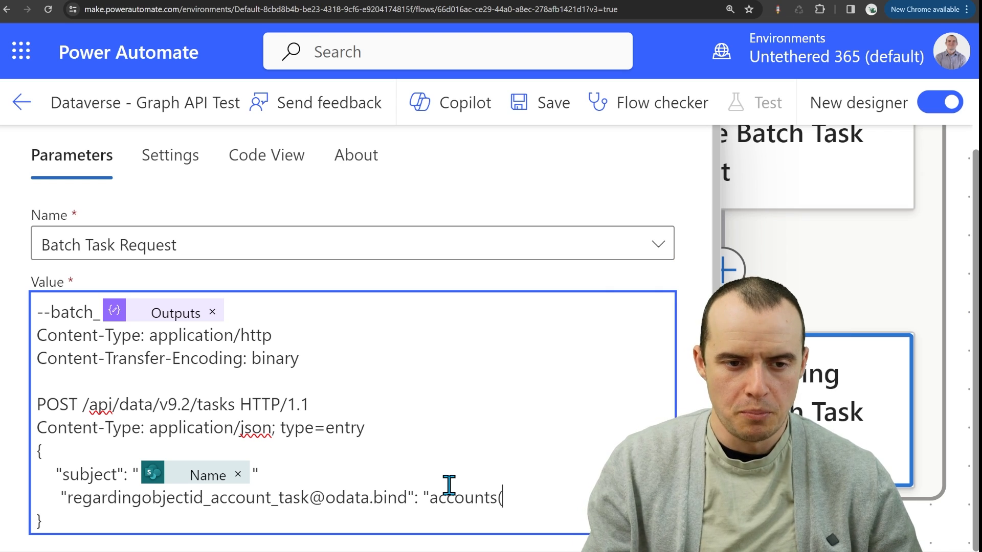
type(")\"")
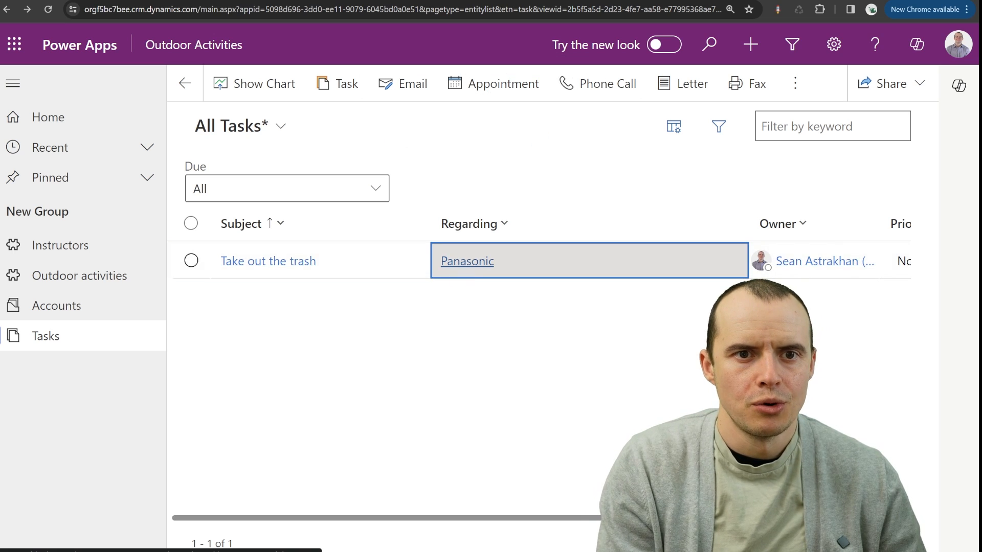
- Open the Panasonic account linked to the existing task to get its GUID
left_click(466, 261)
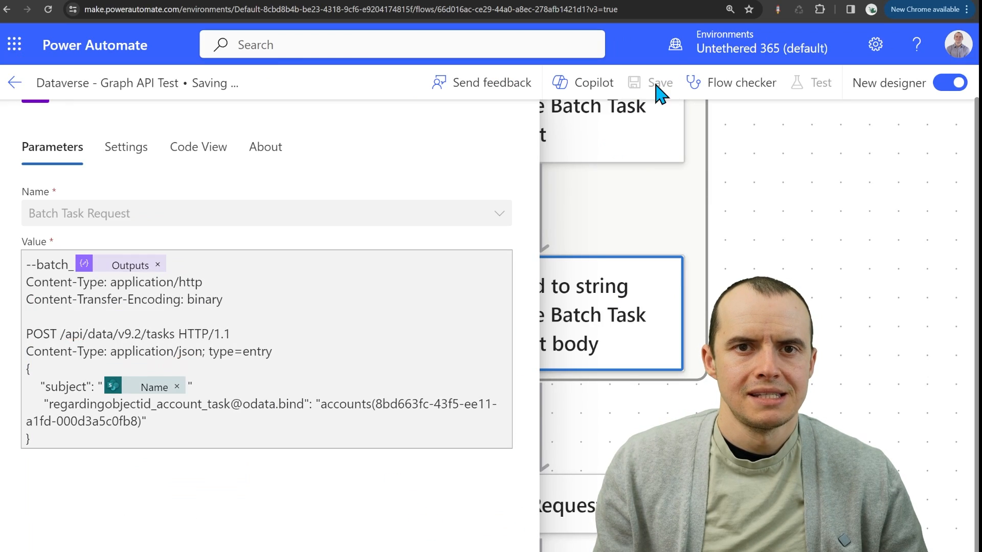
- Save and test the flow, see the invalid message header failure, and return to editing
left_click(660, 82)
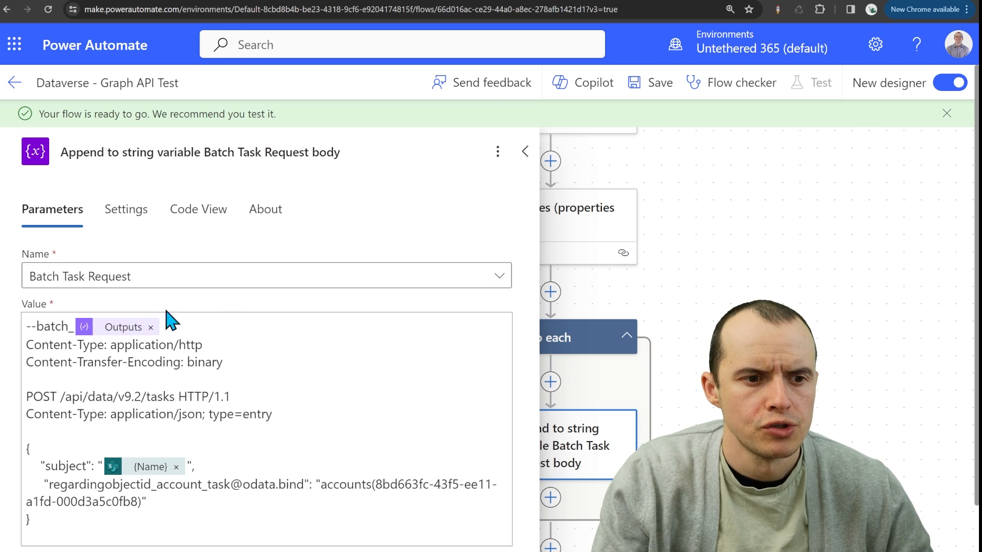
left_click(194, 470)
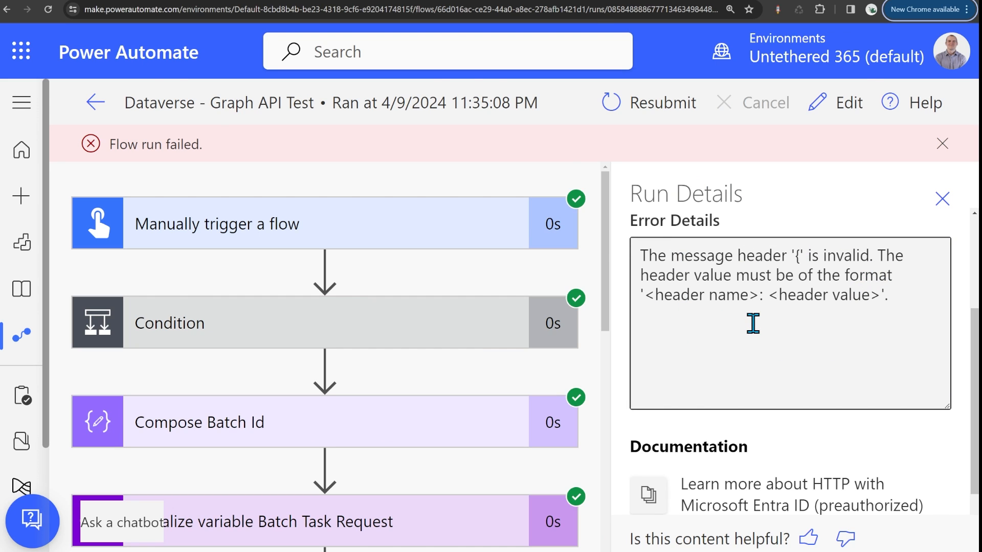
left_click(834, 102)
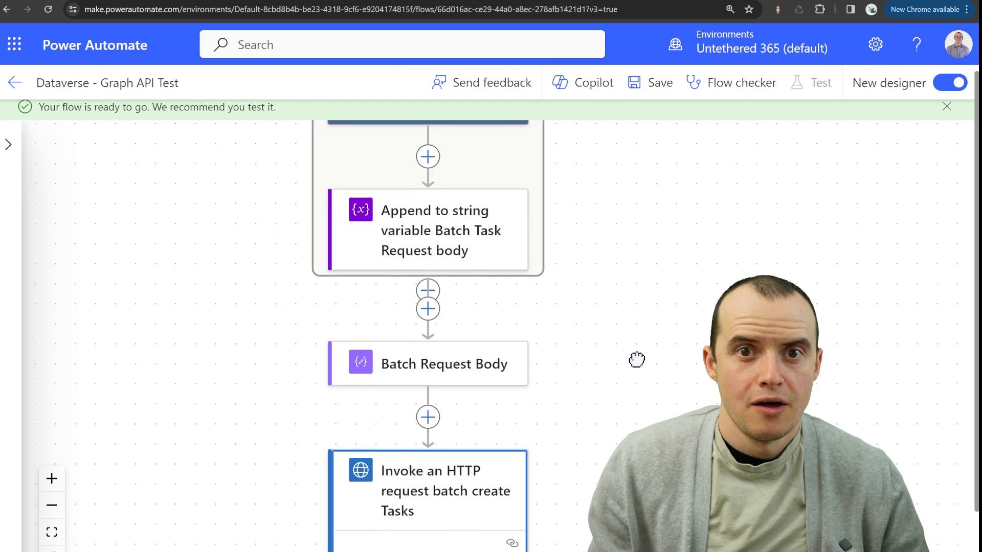
- Set the HTTP action's Body Of The Request to the Batch Request Body Outputs and save
left_click(428, 490)
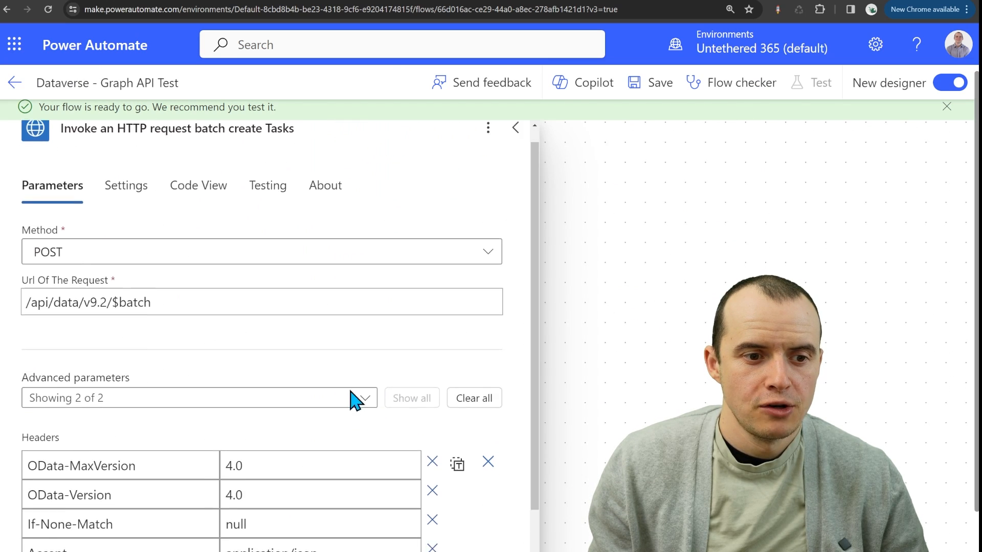
scroll("down", 3)
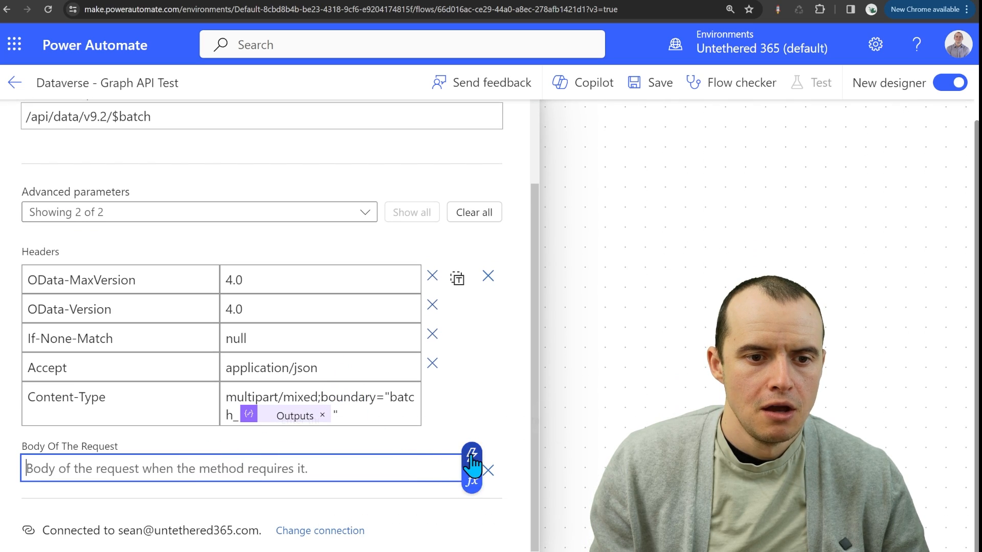
left_click(472, 451)
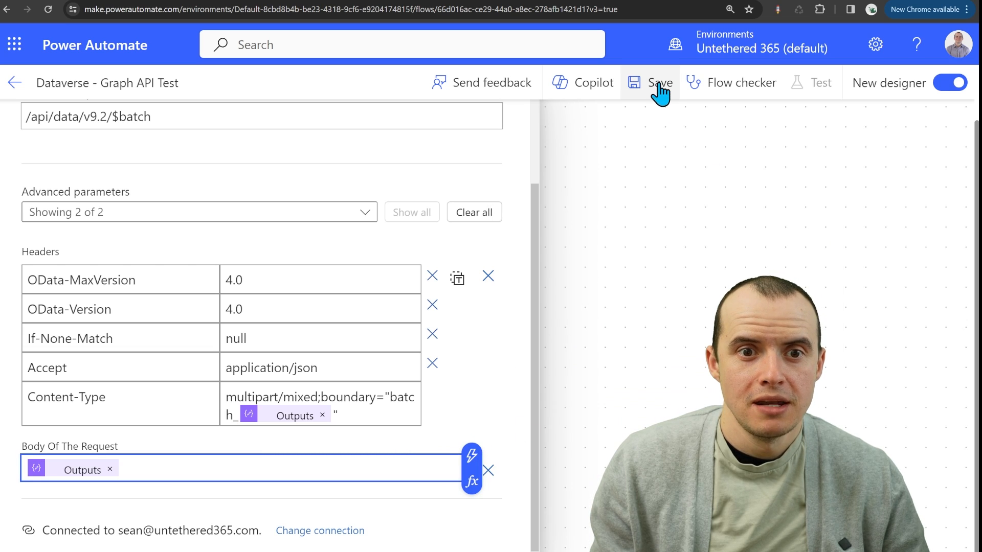
left_click(660, 82)
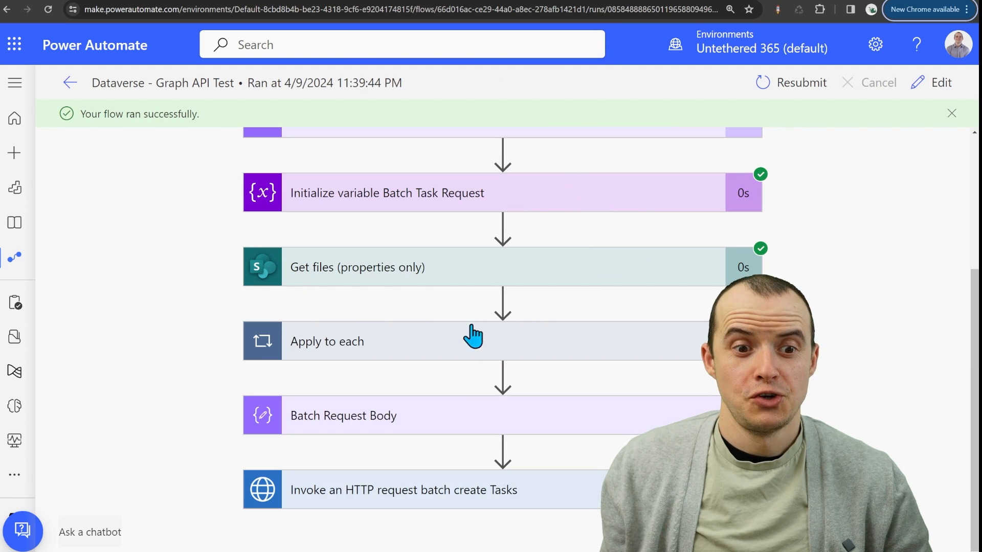
- Review the Invoke an HTTP request run inputs: method, URL, headers and batch body
left_click(403, 490)
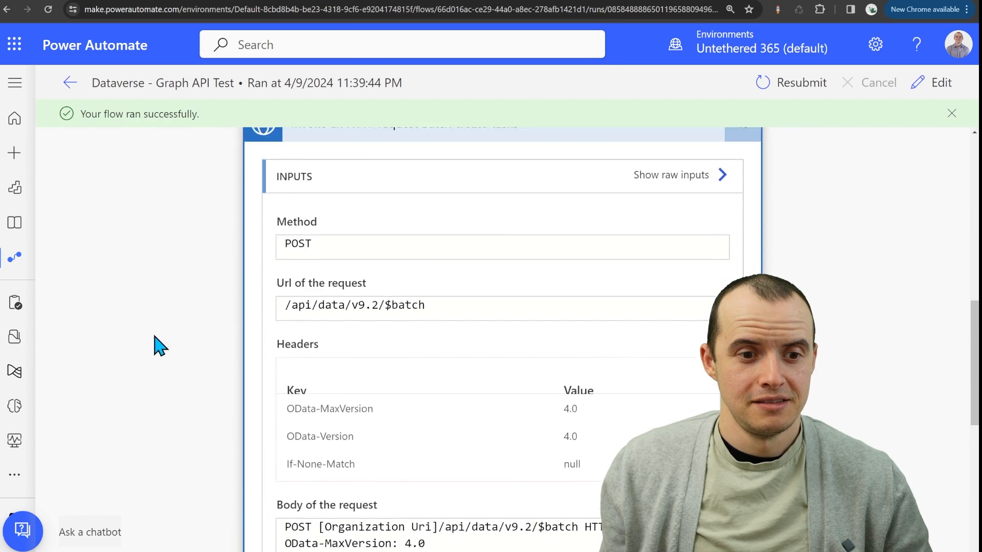
scroll("down", 3)
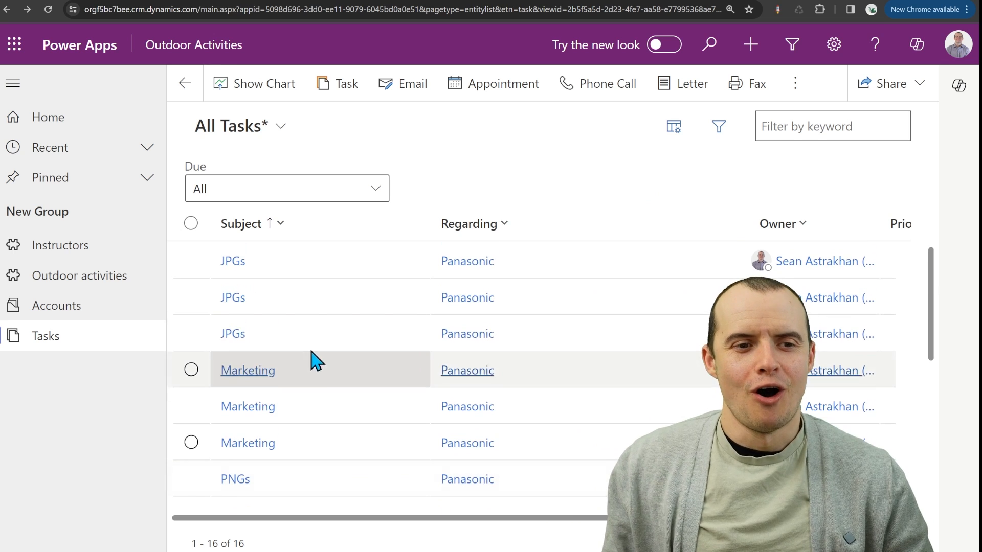
- Scroll the All Tasks view through the 16 new Panasonic tasks named after the files
scroll("down", 3)
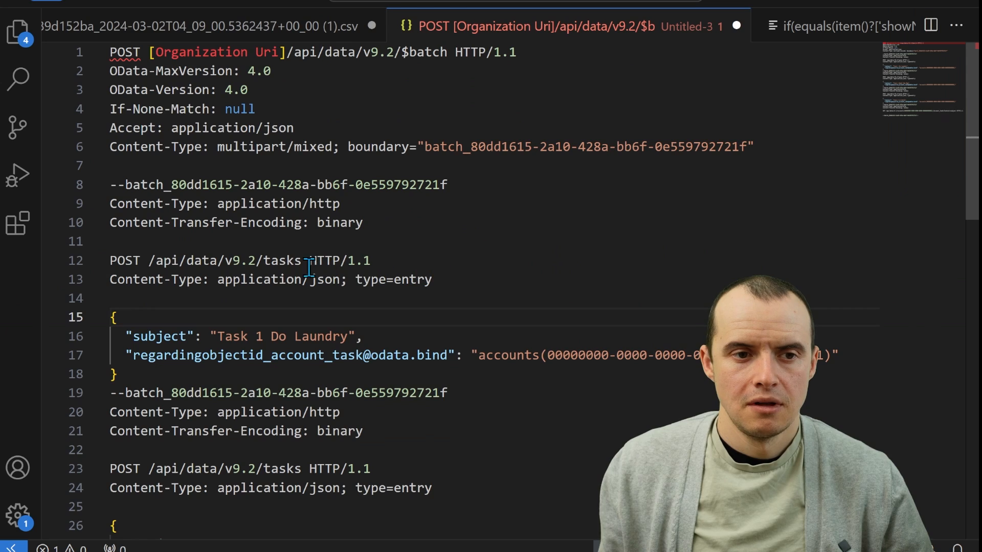
scroll("down", 3)
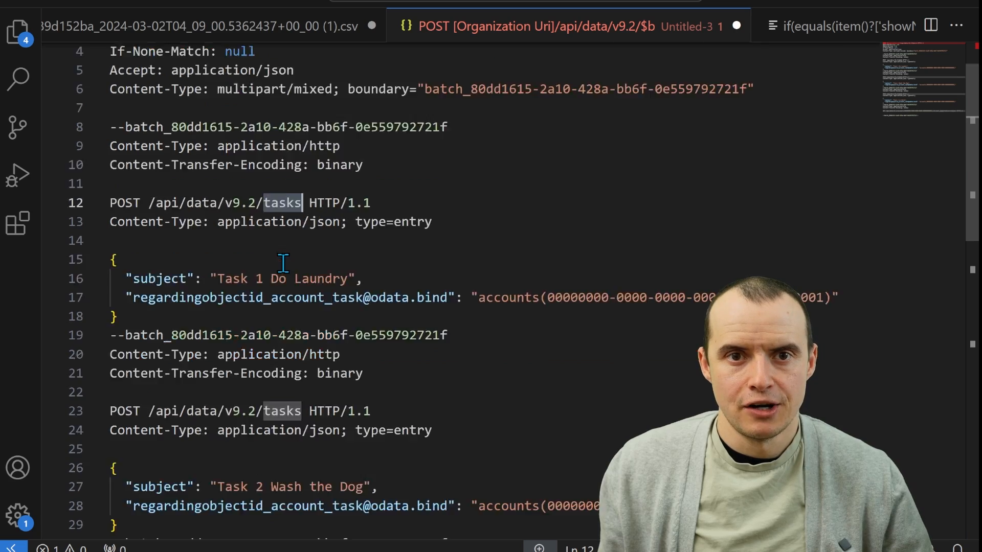
scroll("down", 3)
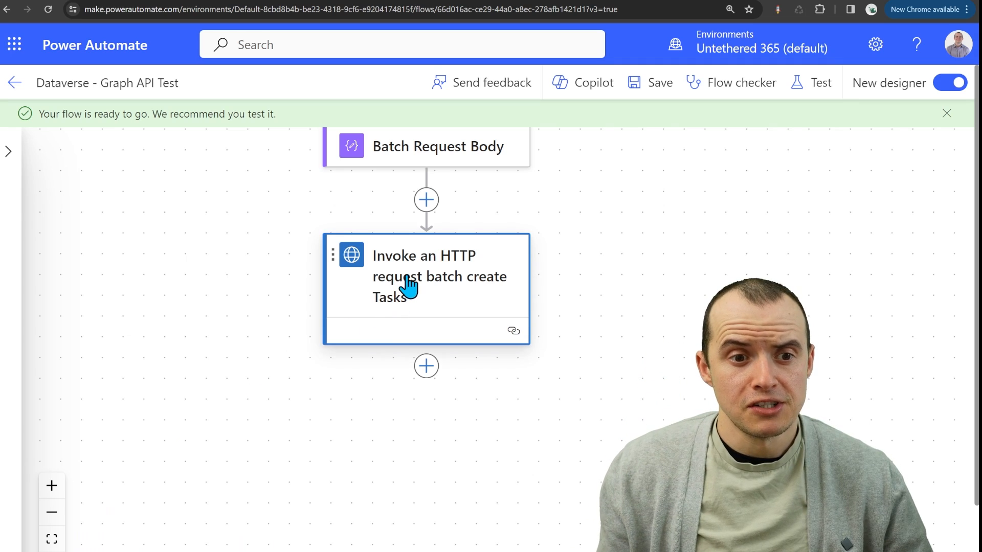
left_click(425, 276)
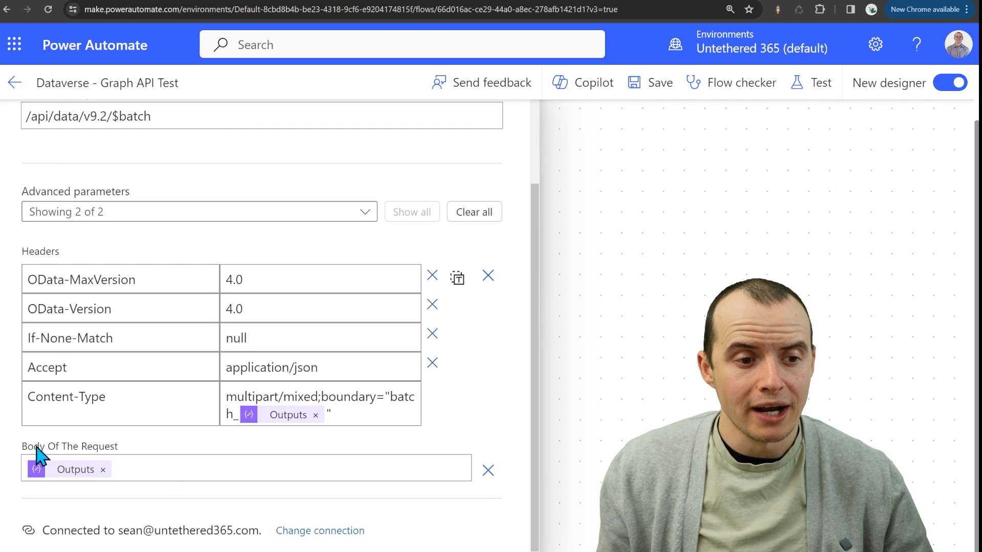
mouse_move(79, 466)
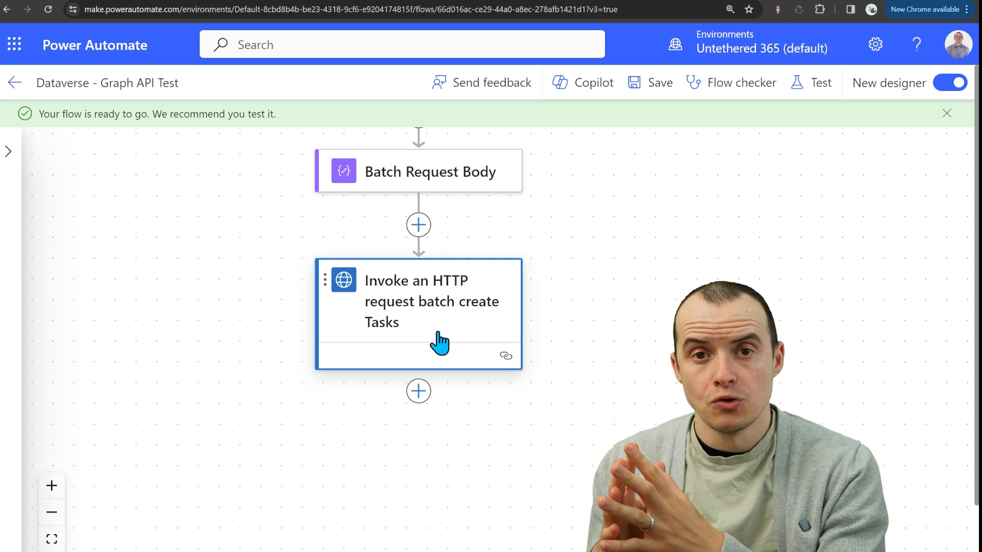
mouse_move(386, 313)
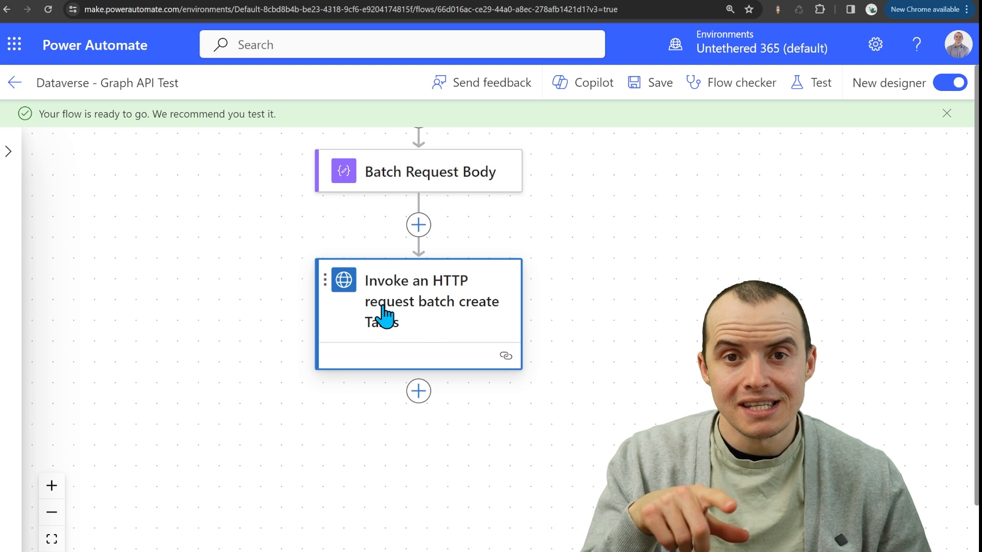